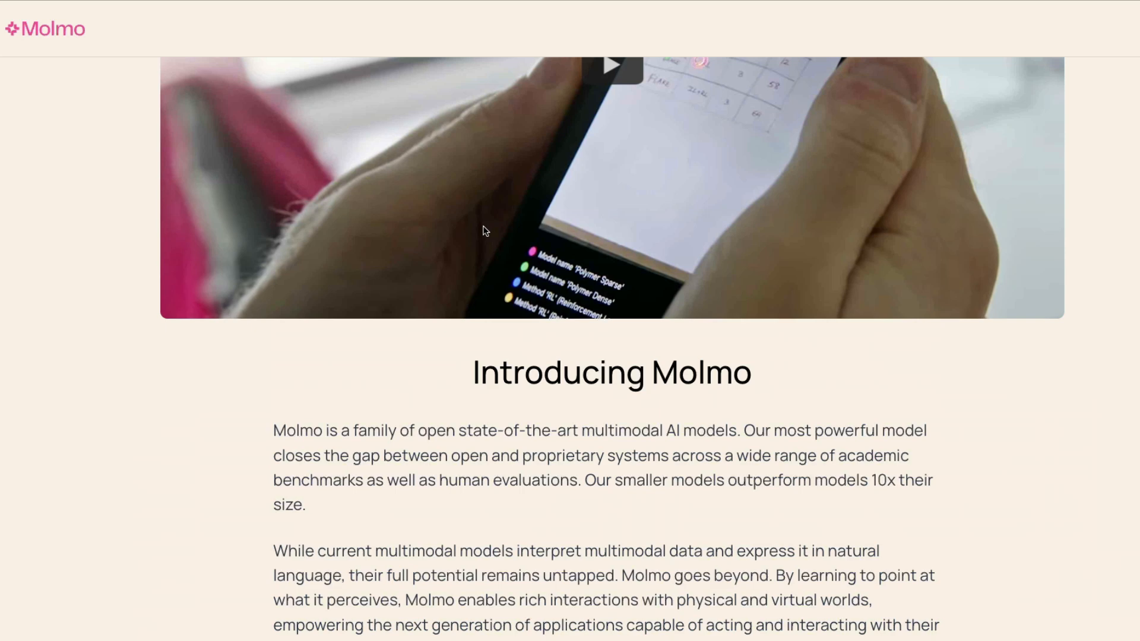
Scroll up to the top of the Molmo blog page.
scroll(up, 3)
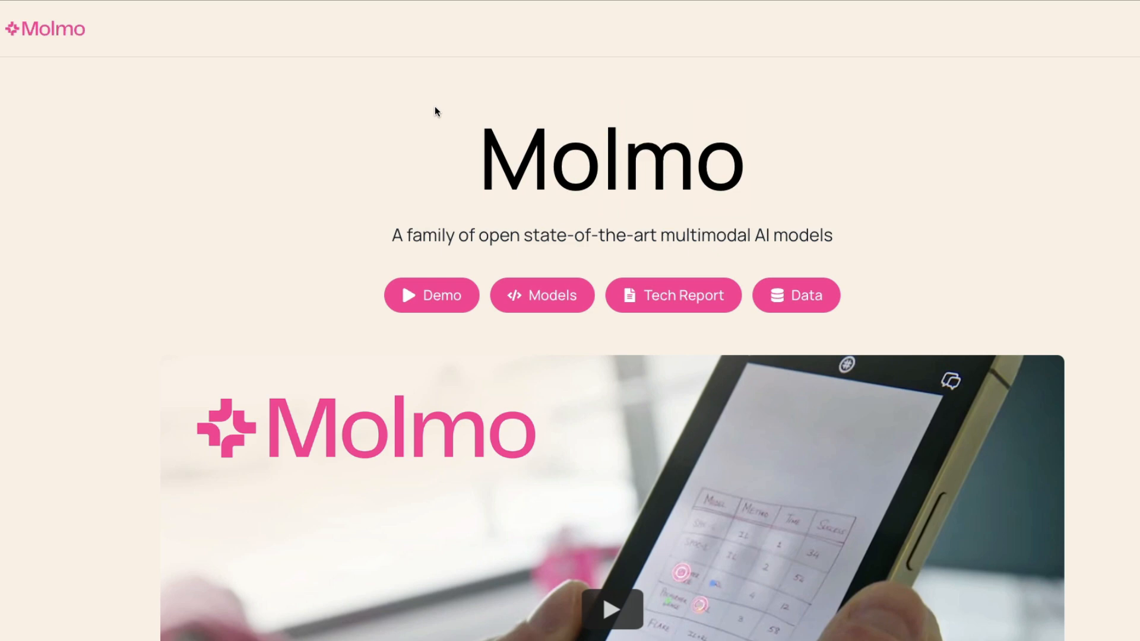
Open the Molmo chat demo from the Demo button.
click(431, 295)
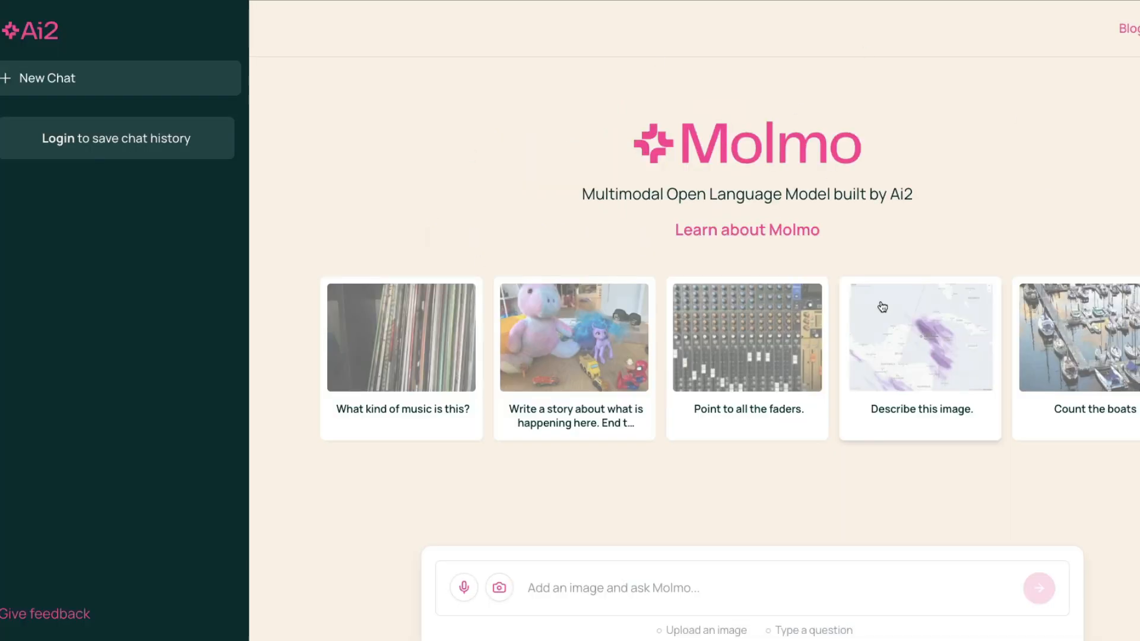
mouse_move(795, 245)
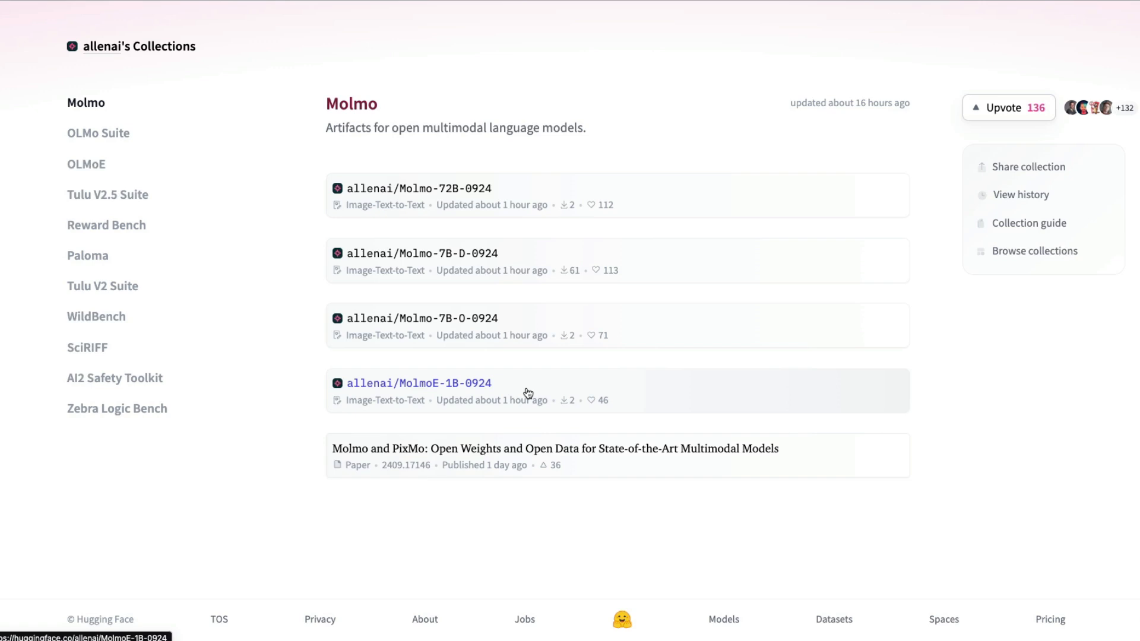
mouse_move(483, 324)
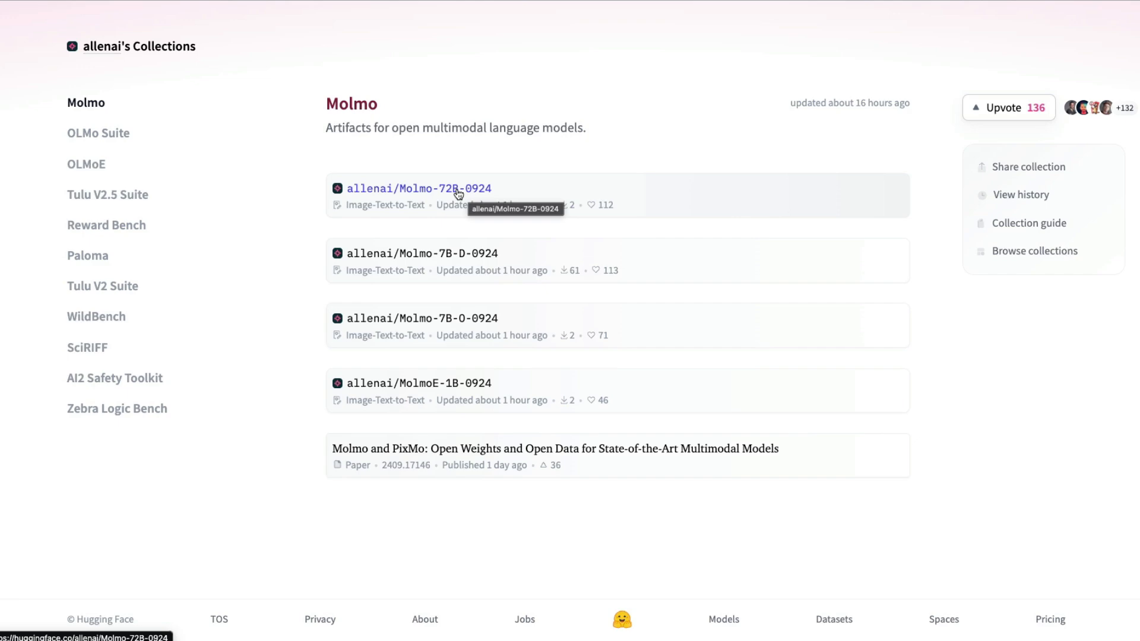
Open the allenai/Molmo-72B-0924 model card and look over its license and parameters.
click(419, 188)
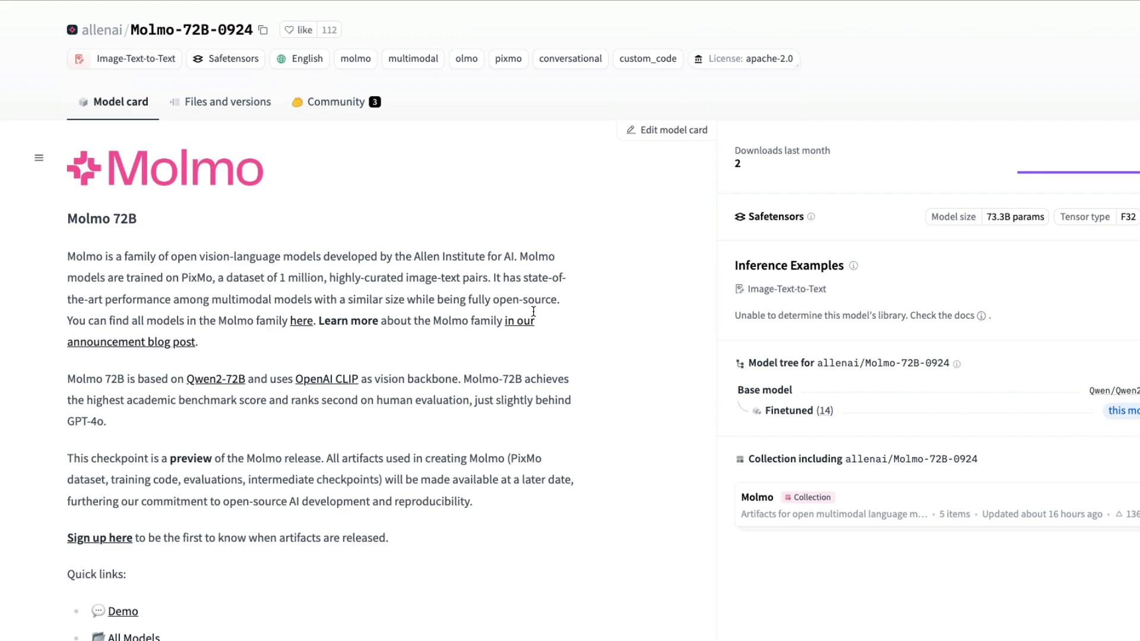
scroll(down, 3)
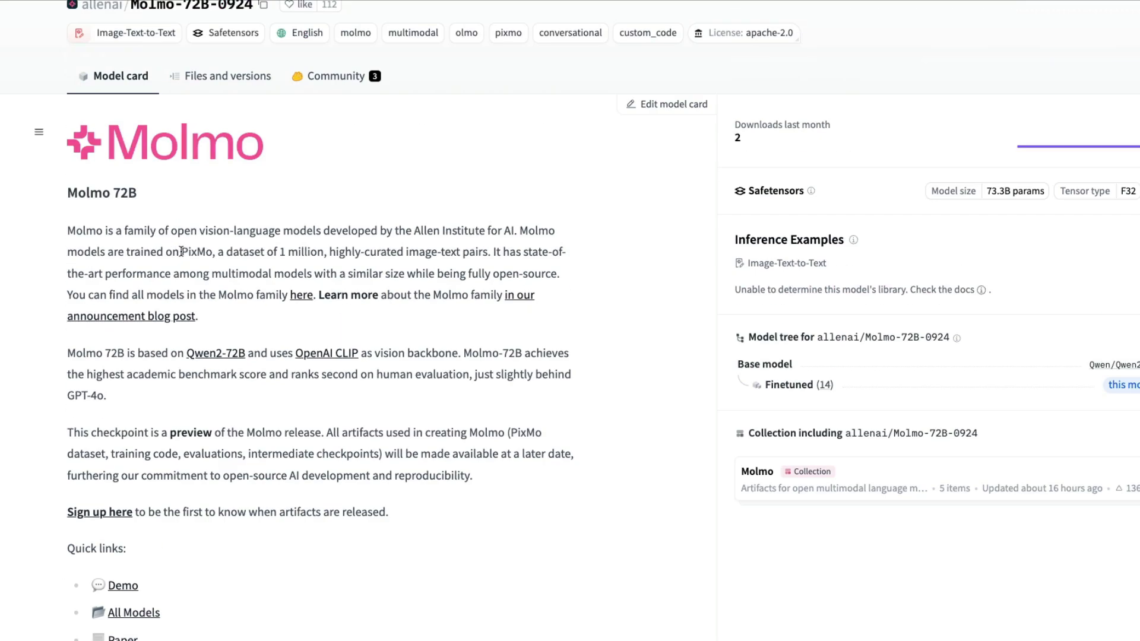
drag(223, 252, 326, 251)
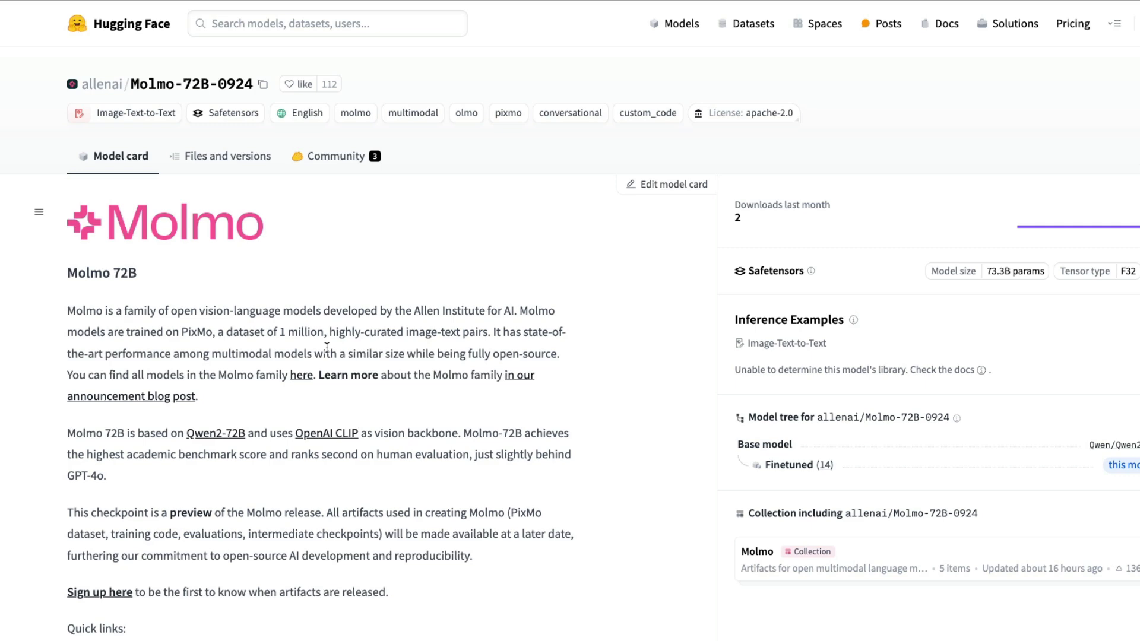
Scroll to the Molmo 72B evaluations table and highlight the Gemini 1.5 Pro Elo rating.
scroll(down, 3)
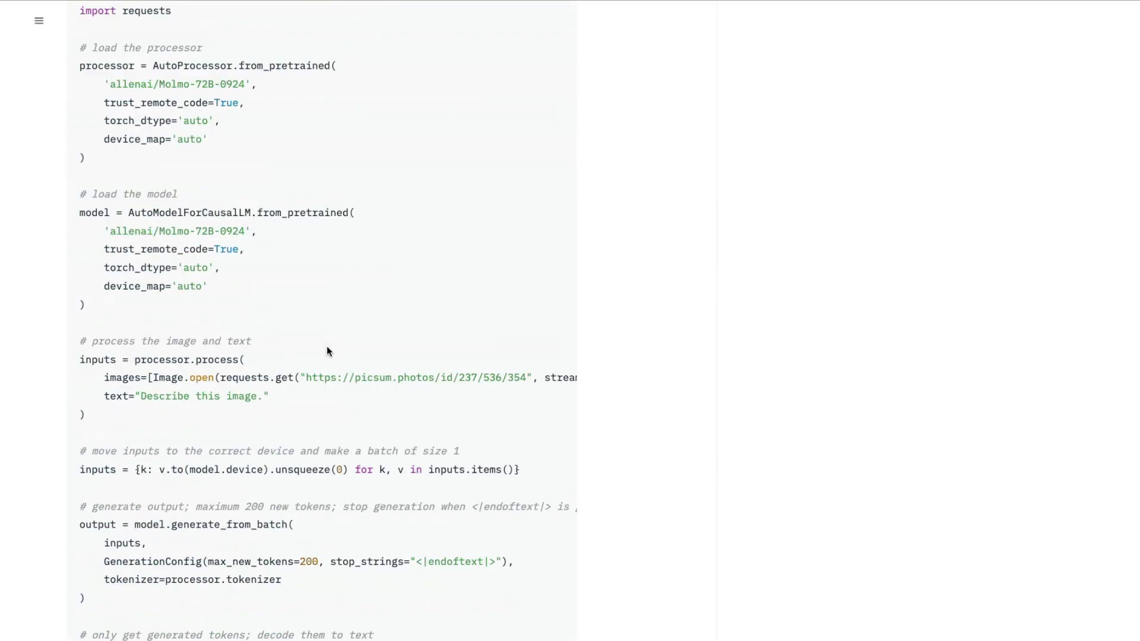
scroll(down, 3)
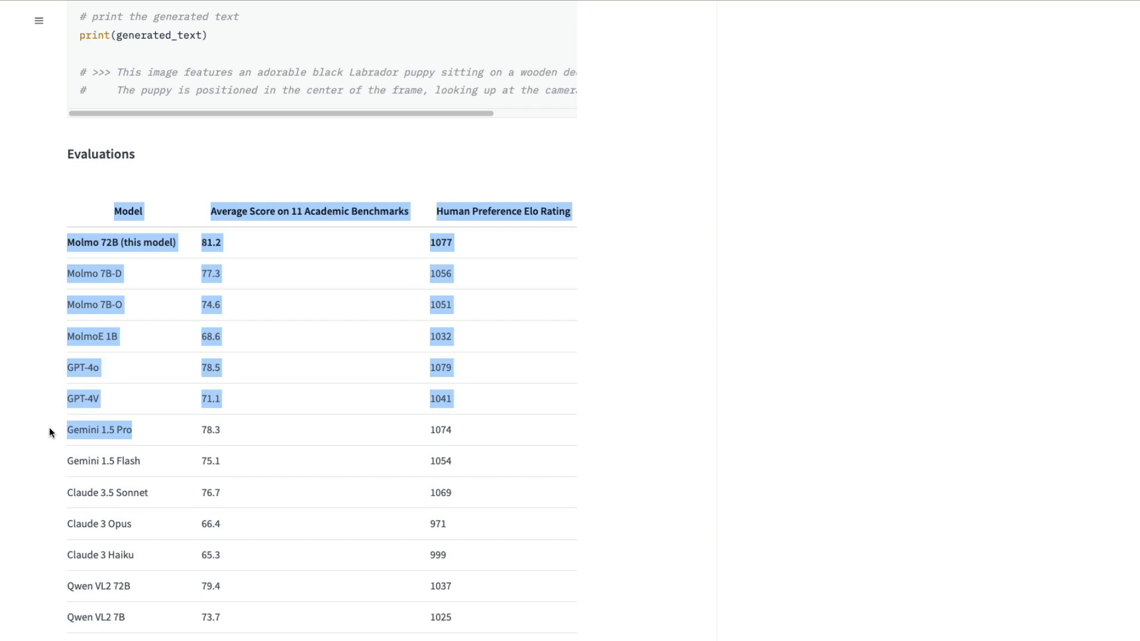
click(58, 502)
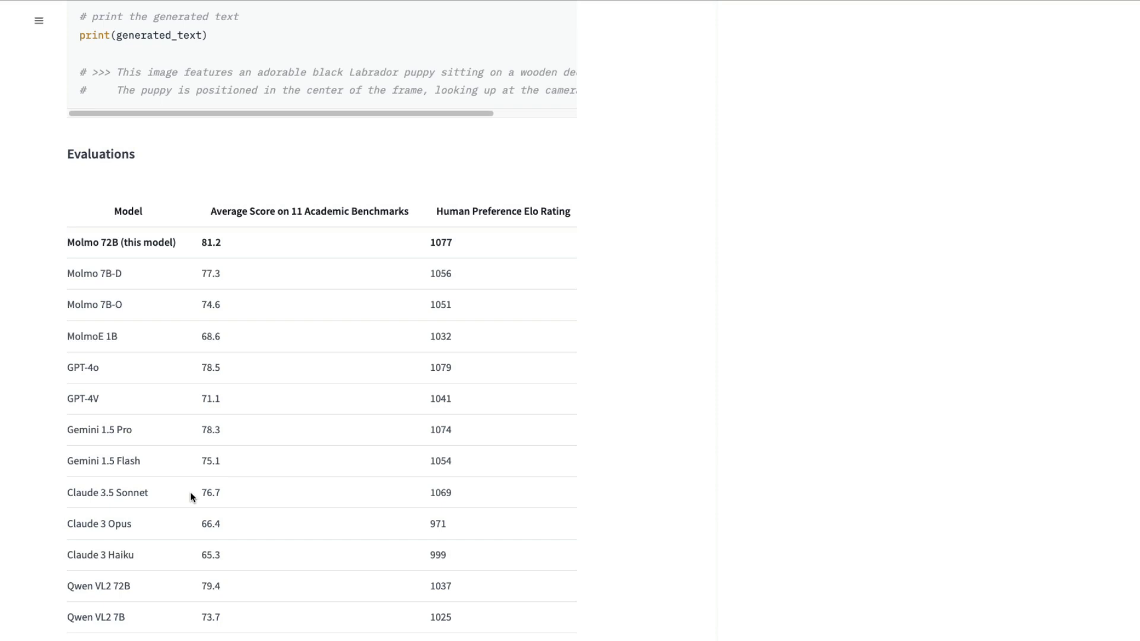
scroll(down, 3)
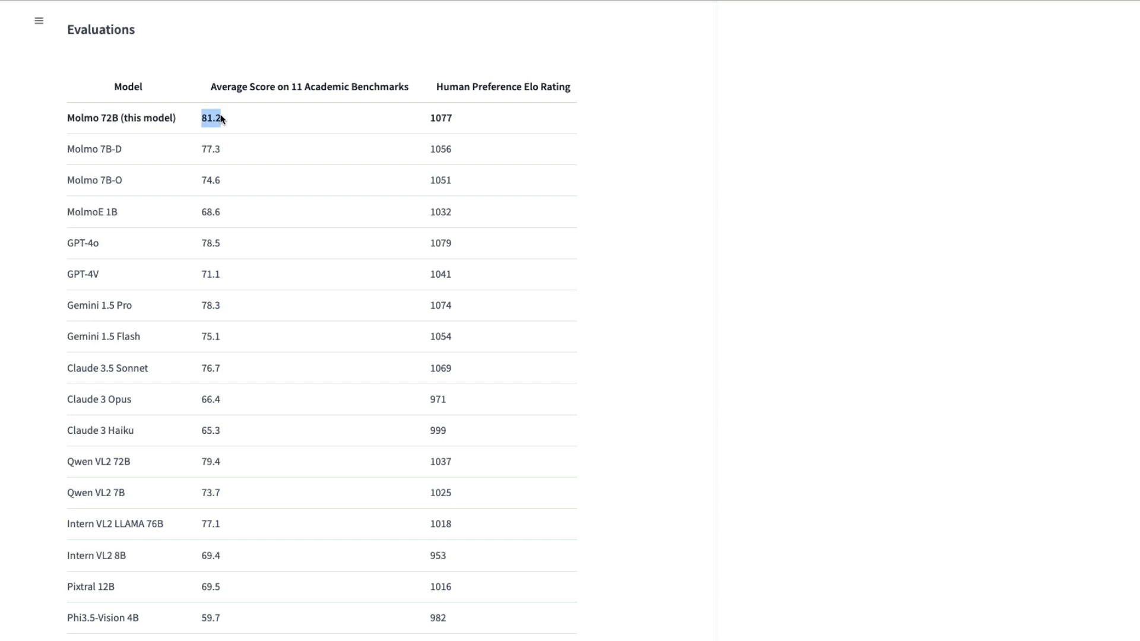
mouse_move(428, 123)
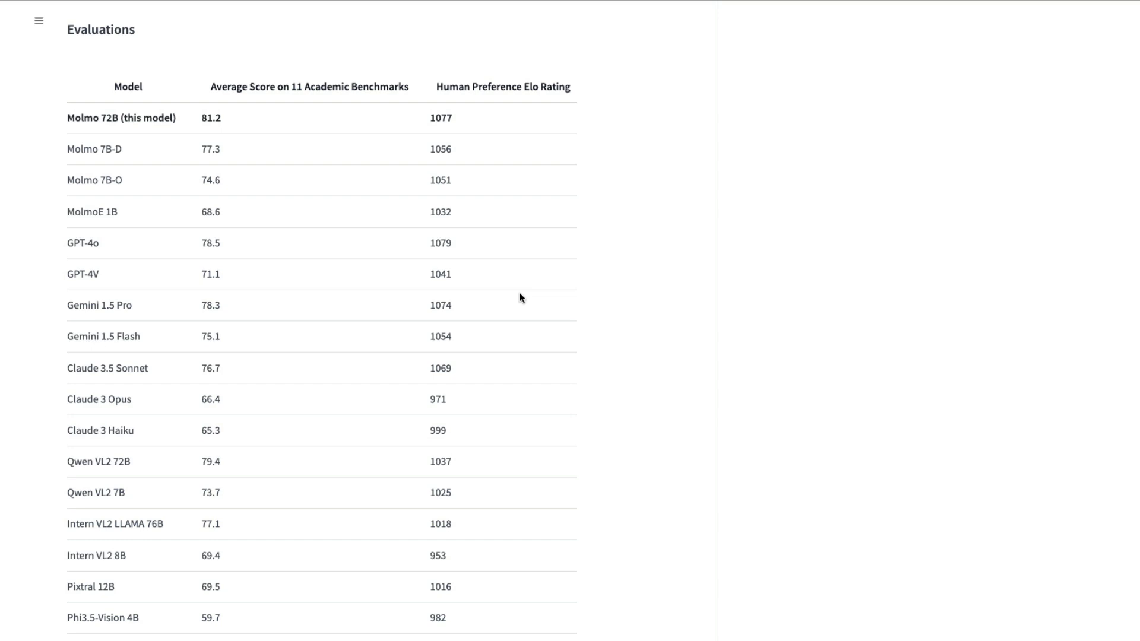
mouse_move(438, 259)
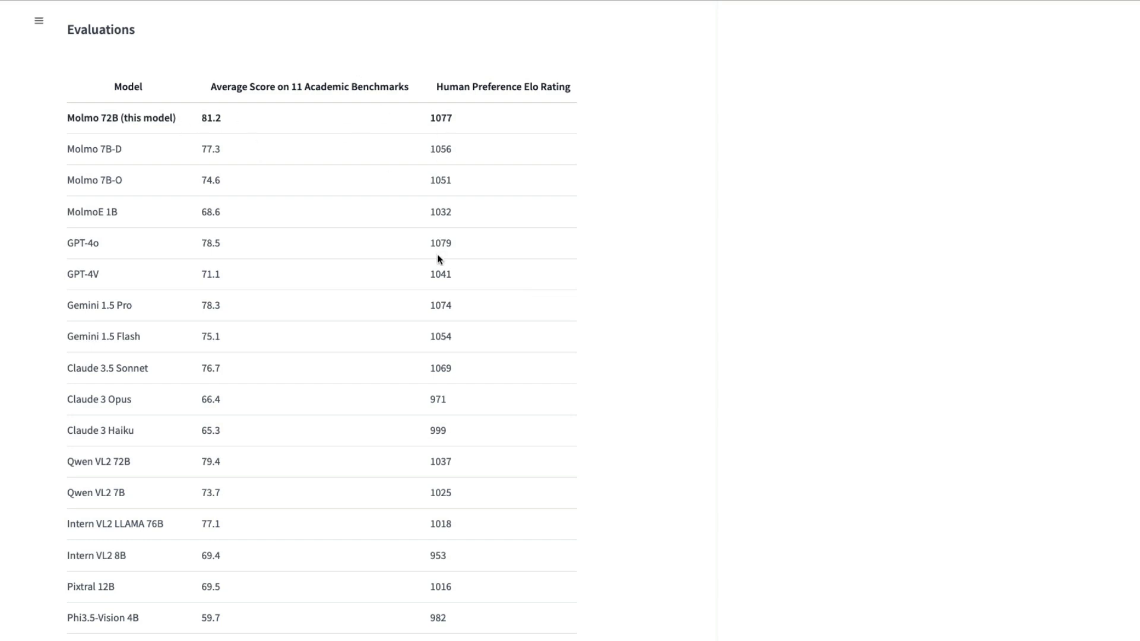
mouse_move(469, 248)
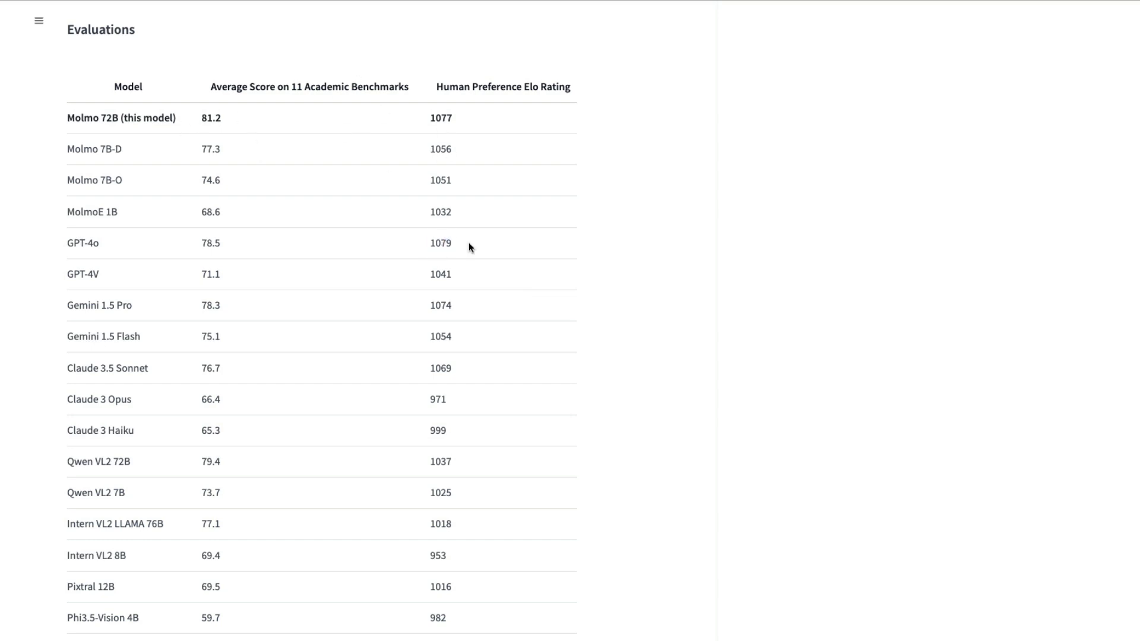
mouse_move(428, 119)
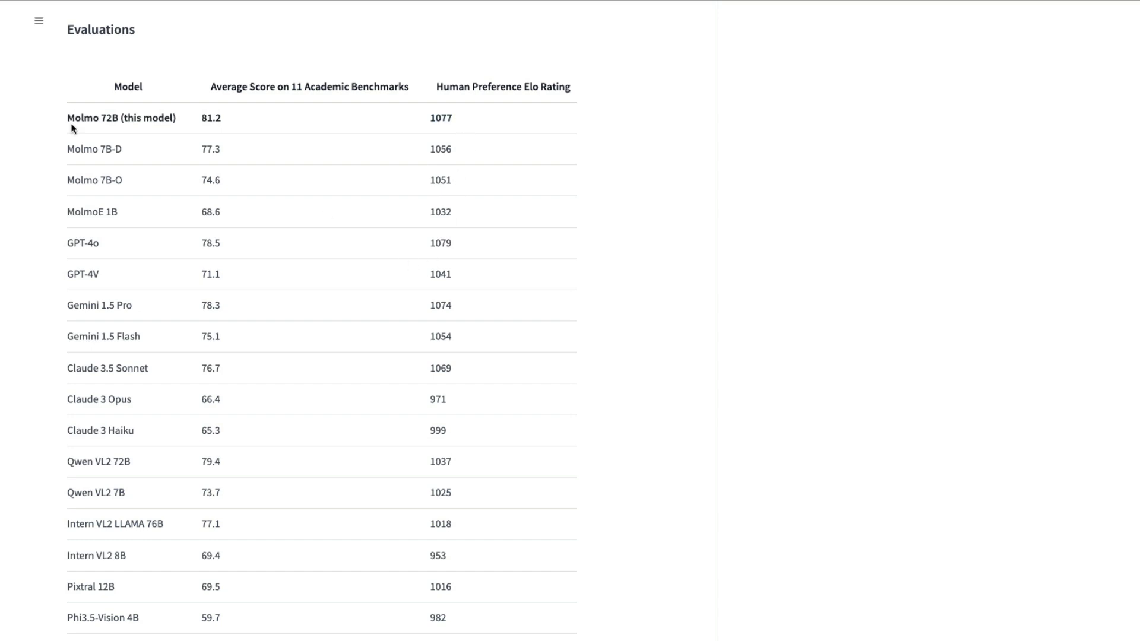
mouse_move(336, 307)
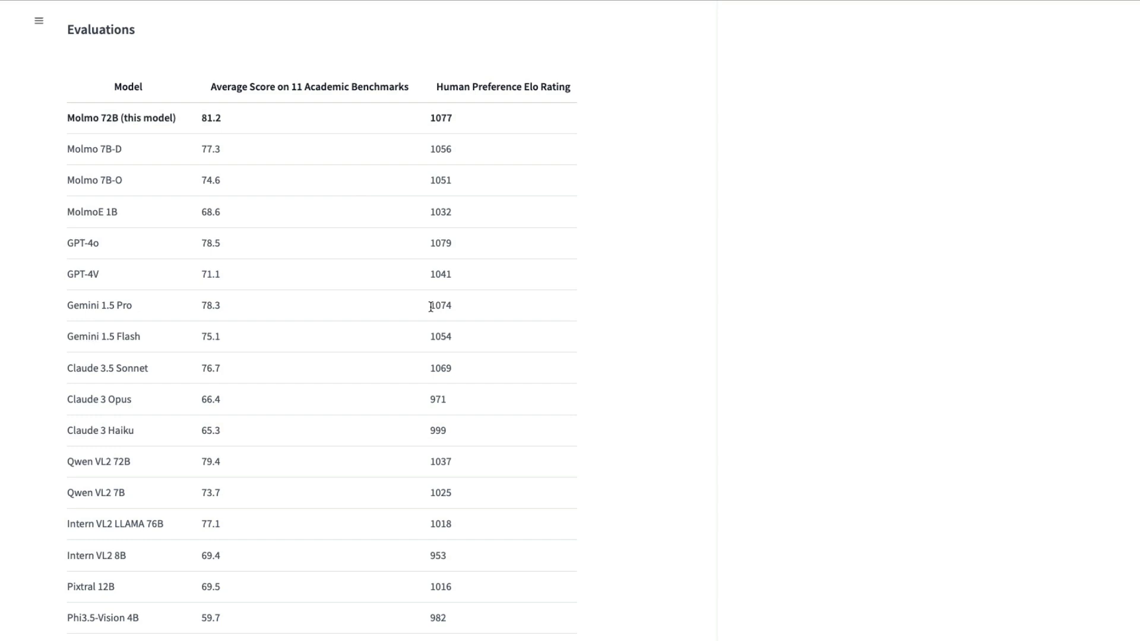
double_click(440, 305)
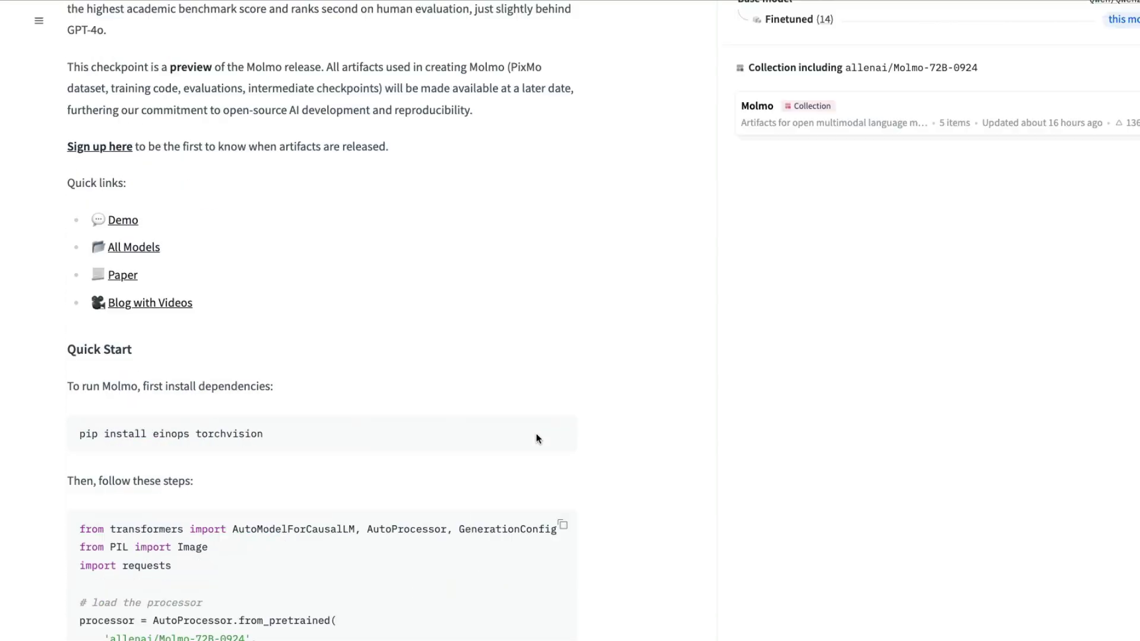
Open the Molmo-7B-O-0924 model card, then follow its announcement blog link.
scroll(down, 3)
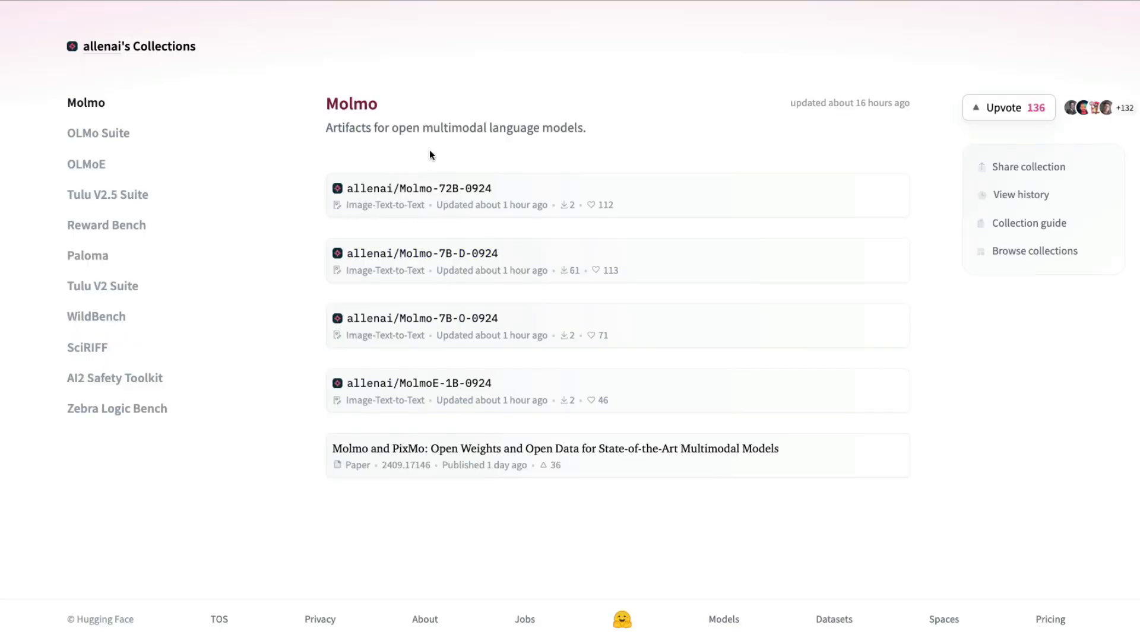
mouse_move(421, 318)
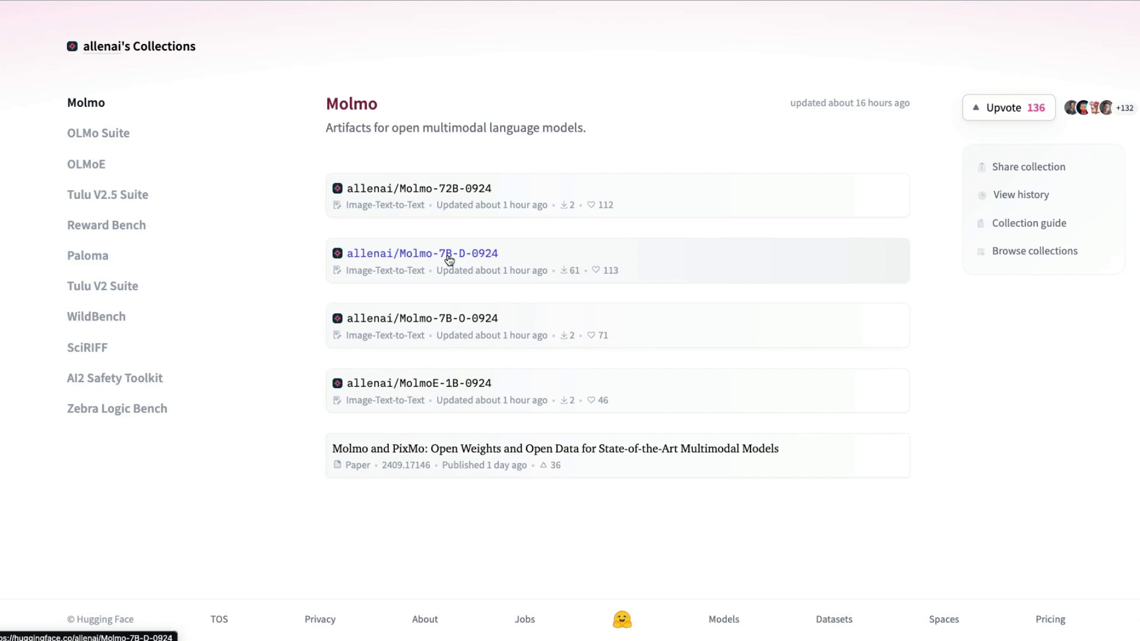
mouse_move(422, 253)
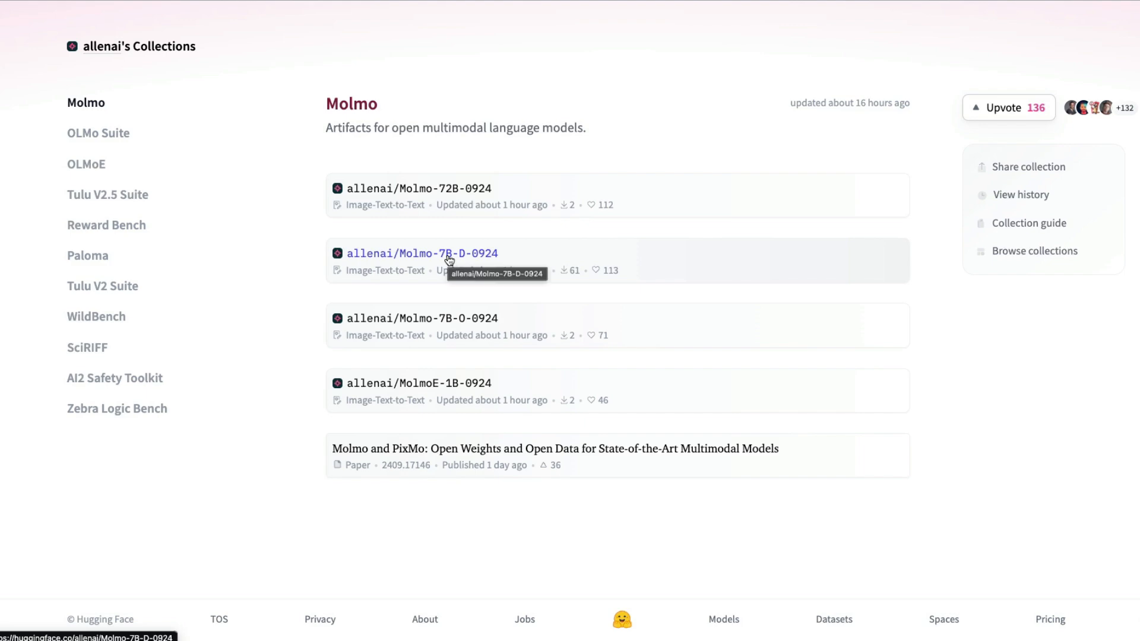
mouse_move(458, 291)
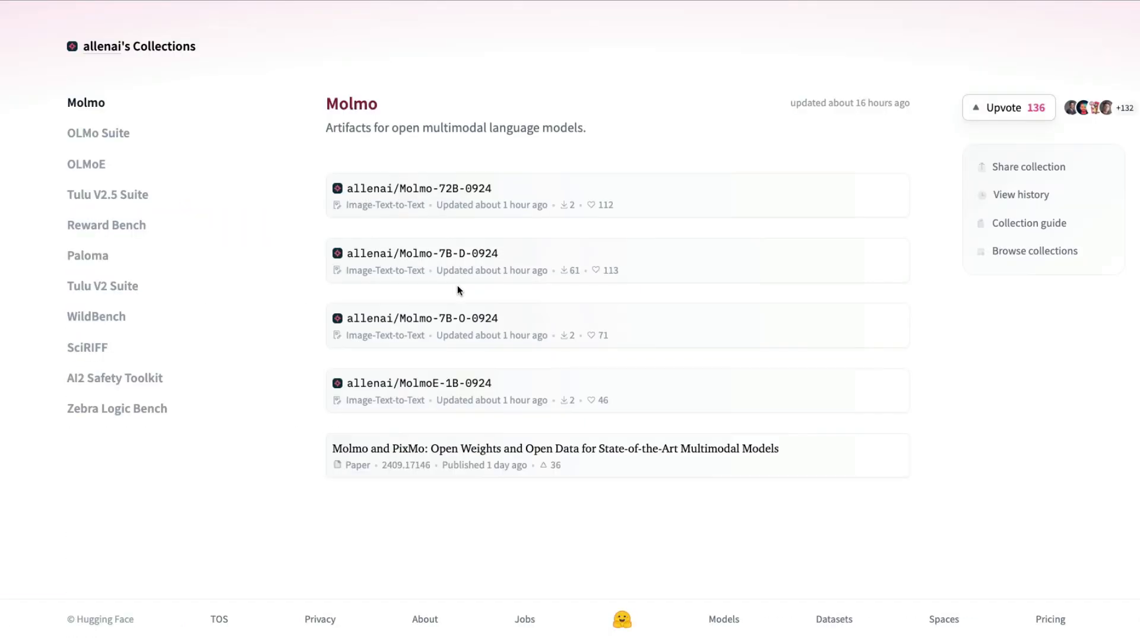
click(421, 253)
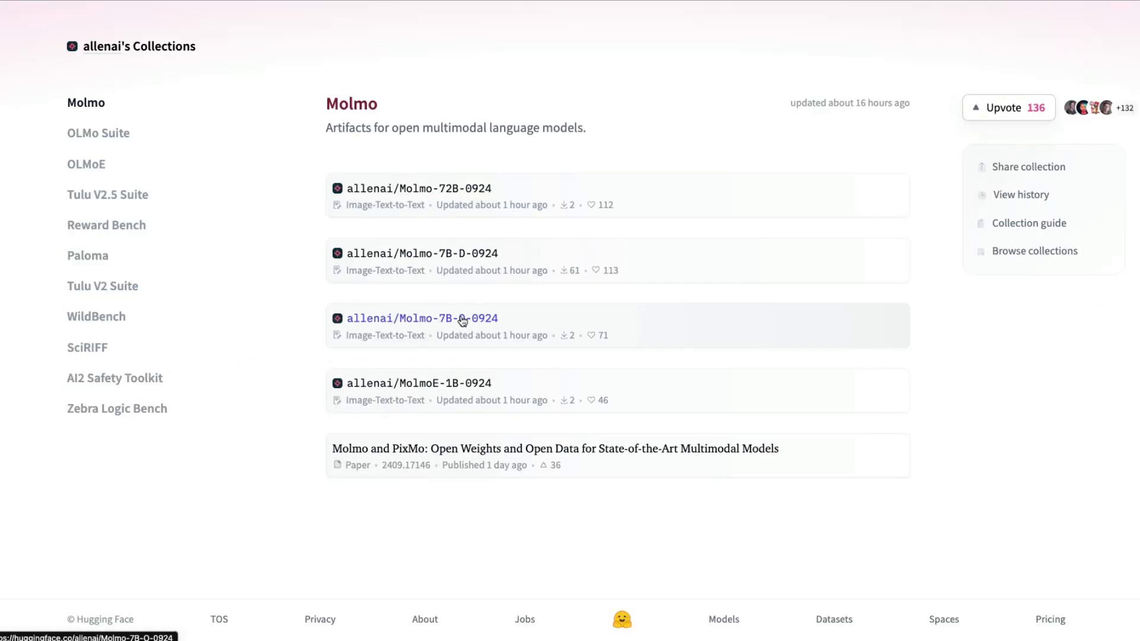
click(421, 317)
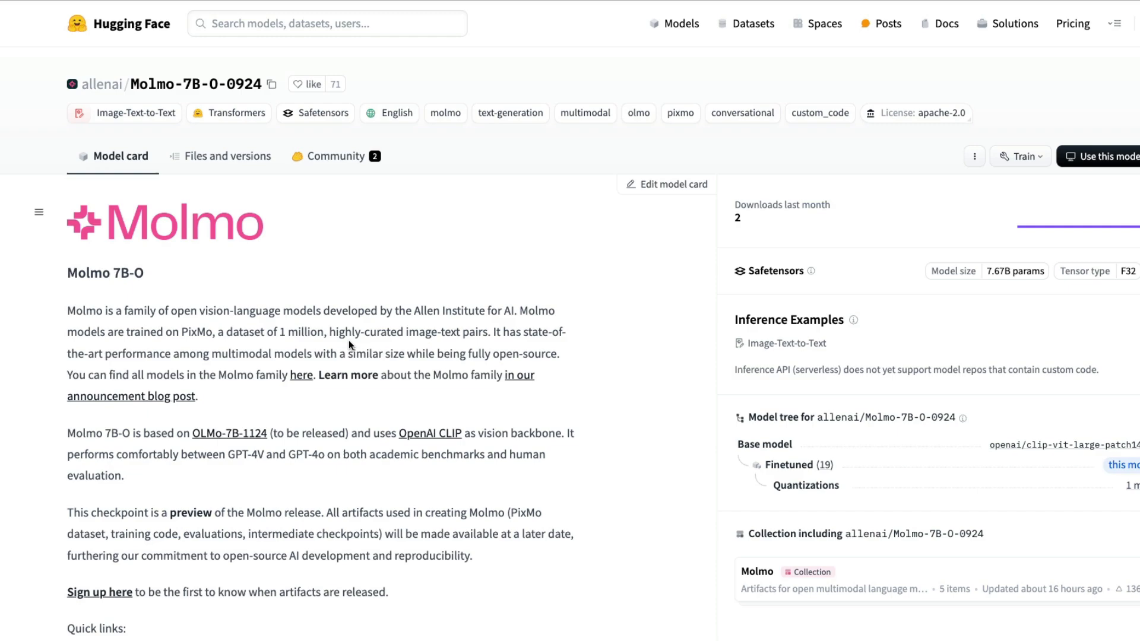
click(756, 571)
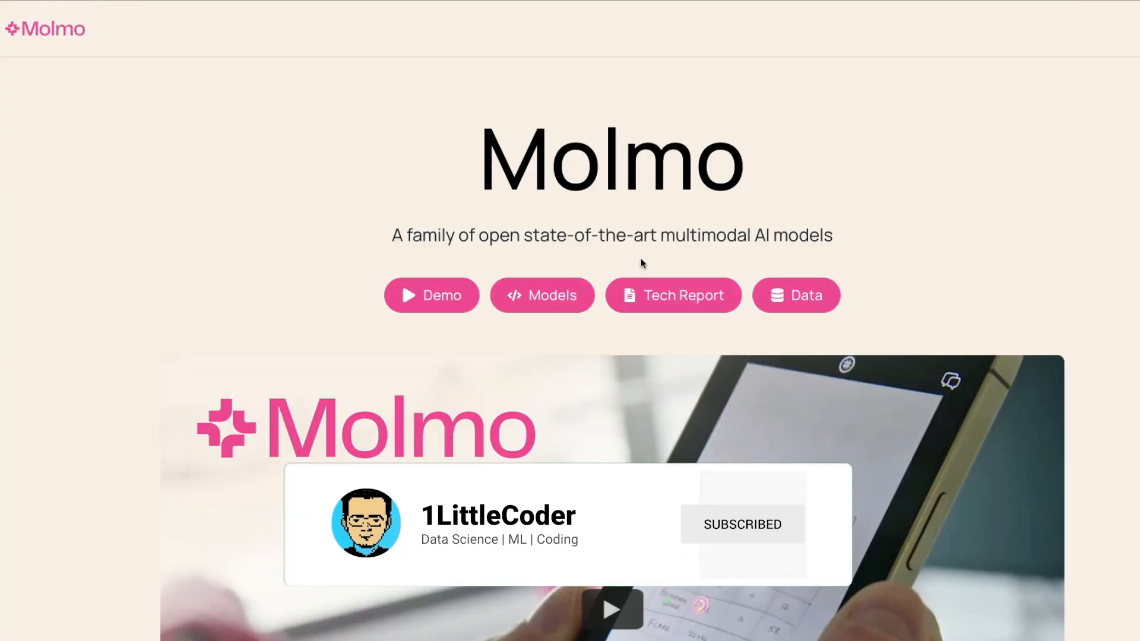
Scroll down the blog to the capability video gallery and Action section.
scroll(down, 3)
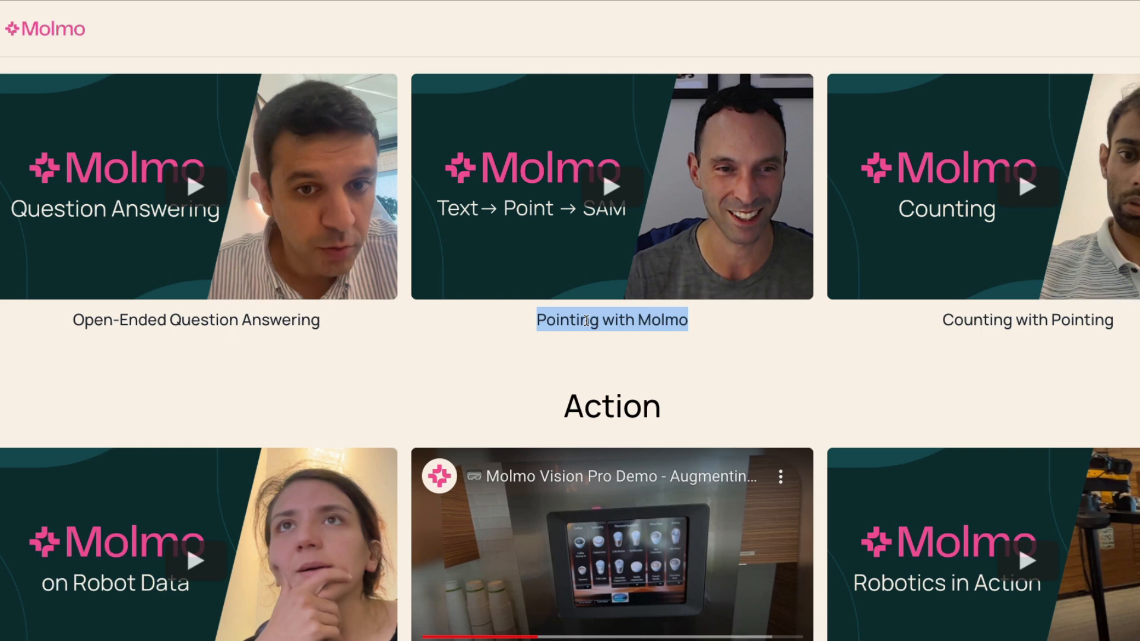
mouse_move(1099, 346)
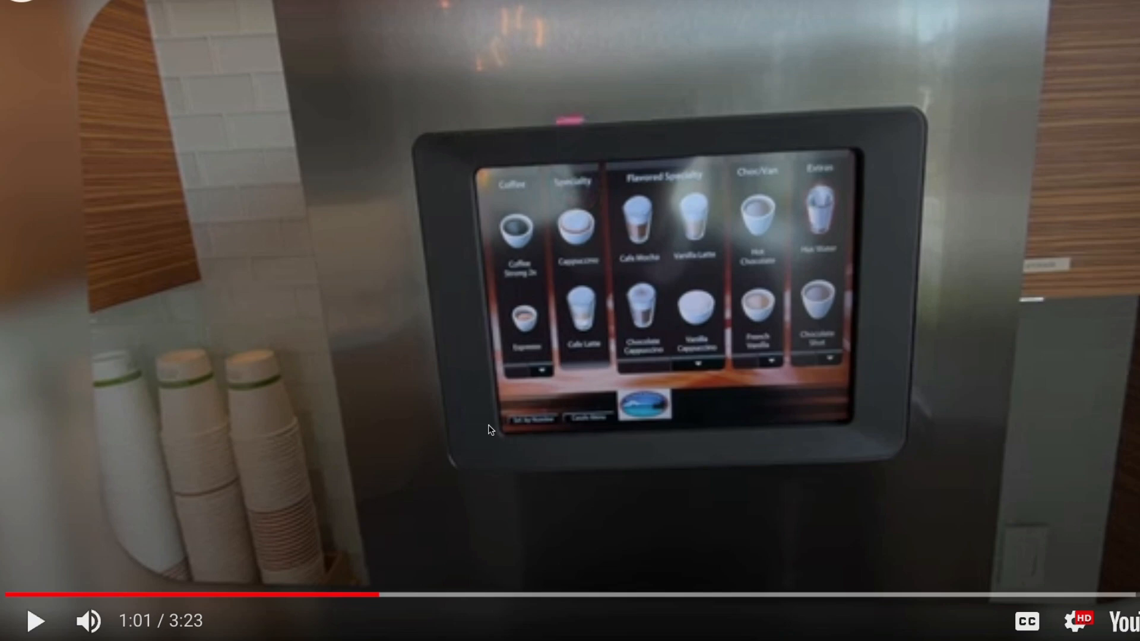
mouse_move(373, 594)
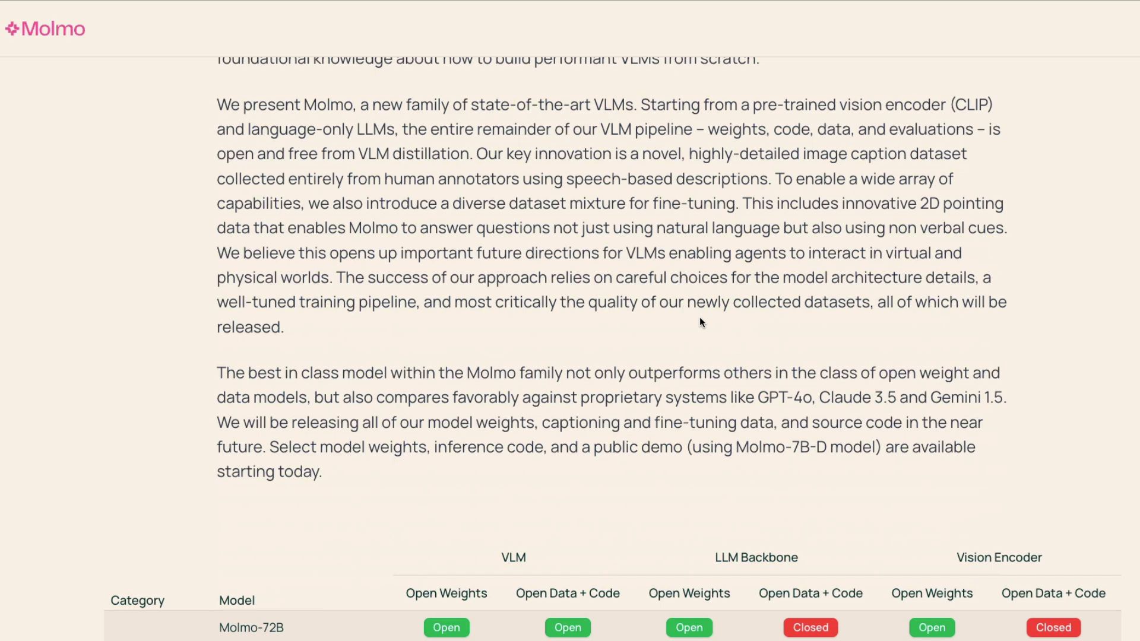
Return to the Molmo announcement page and scroll through the openness table and PixMo section.
scroll(down, 3)
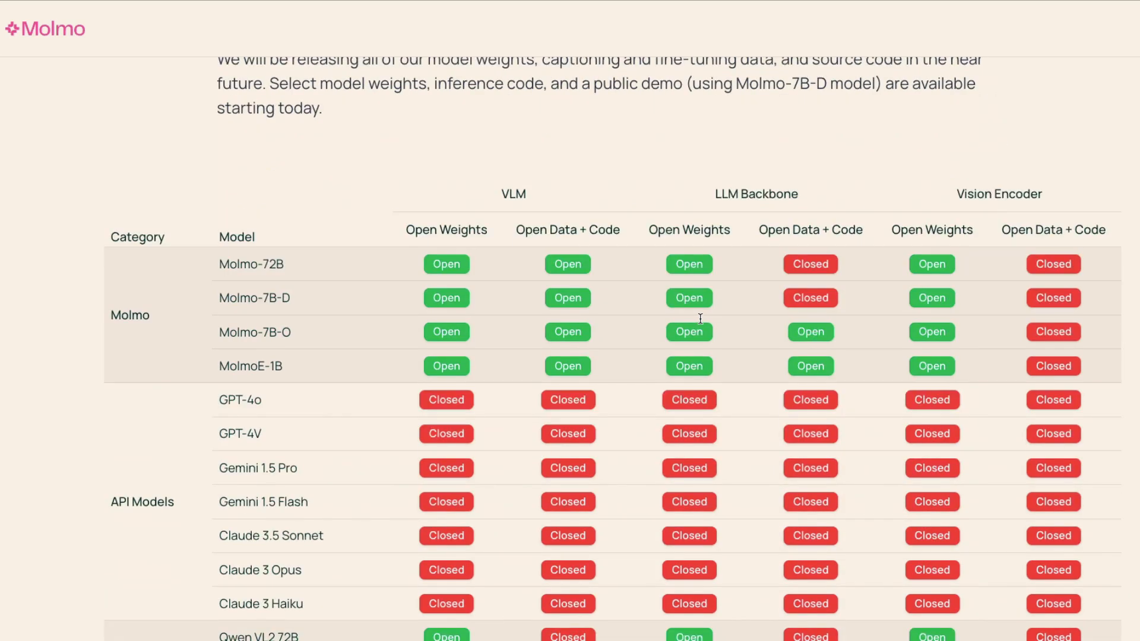
mouse_move(699, 324)
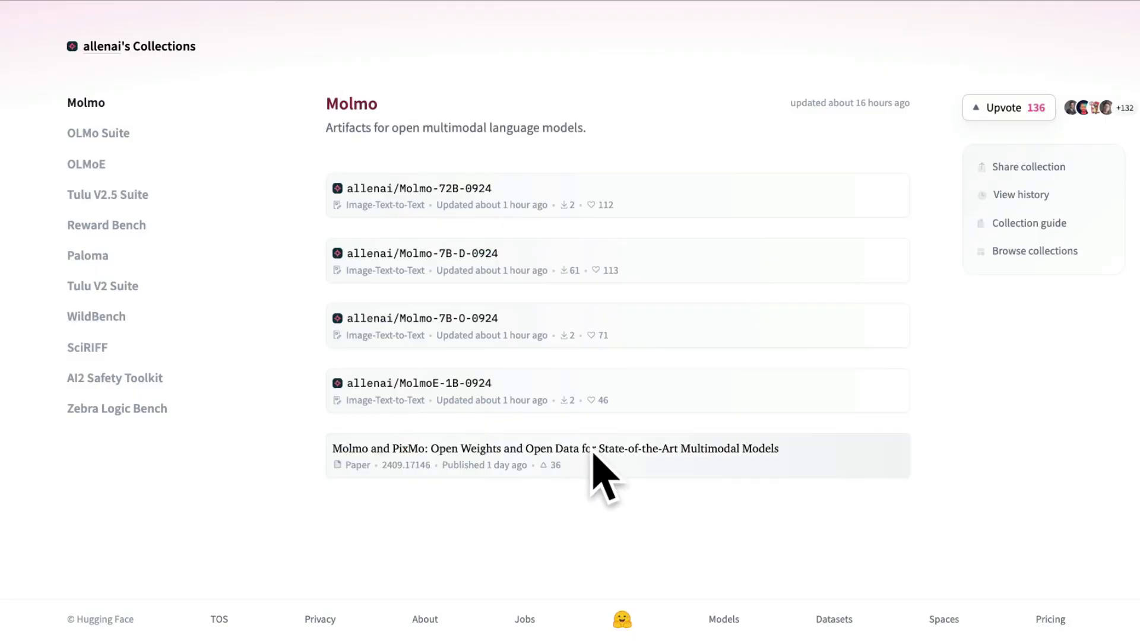
click(554, 449)
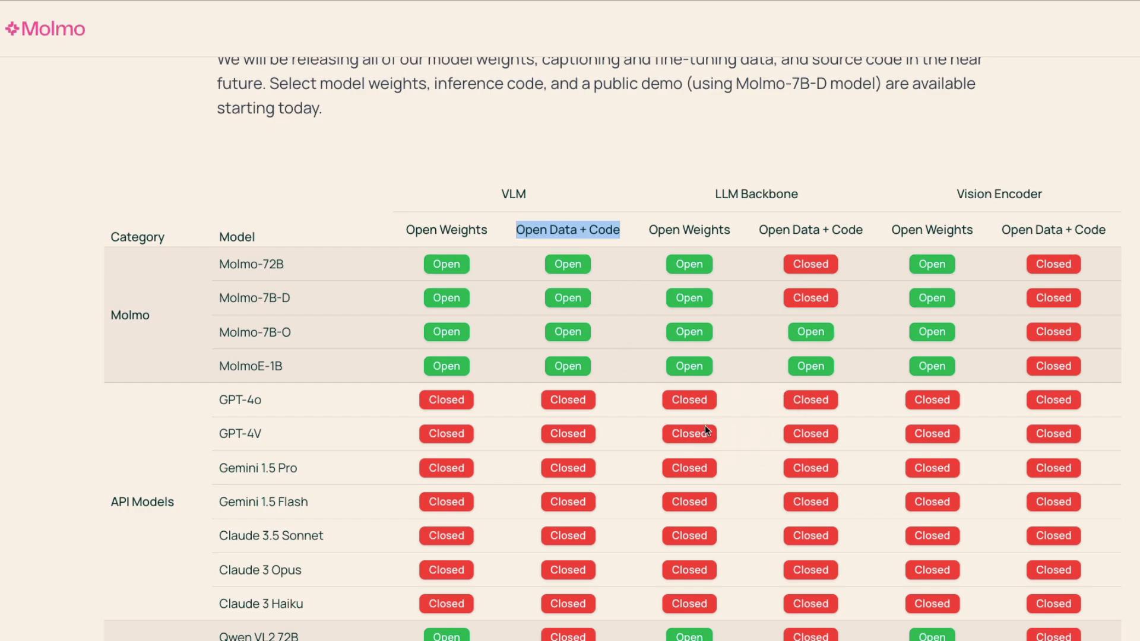
scroll(down, 3)
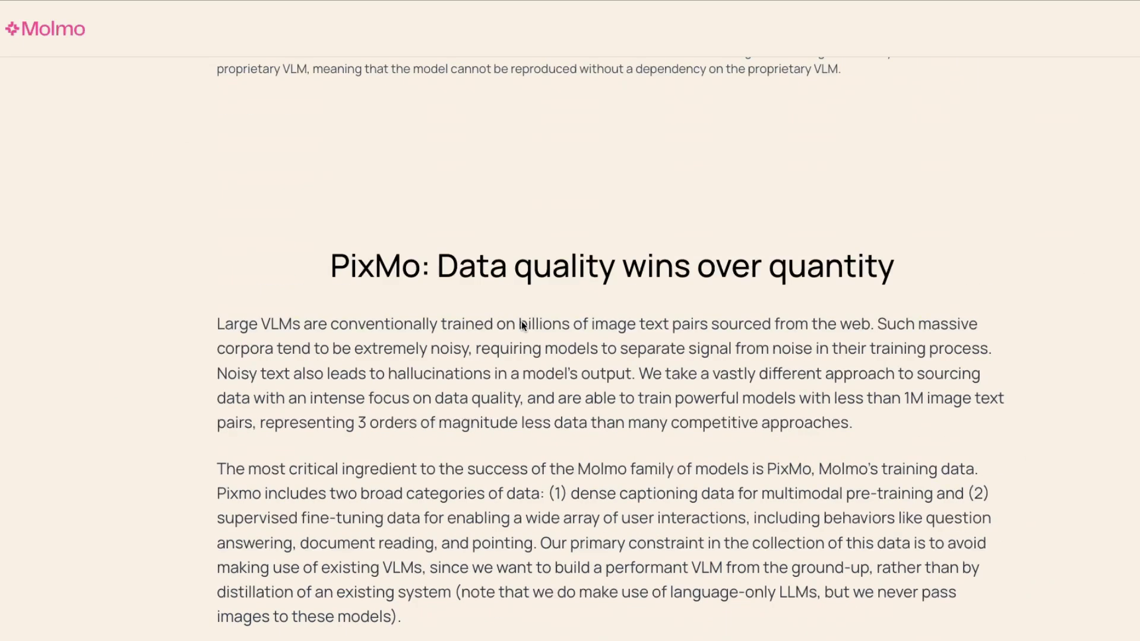
scroll(down, 3)
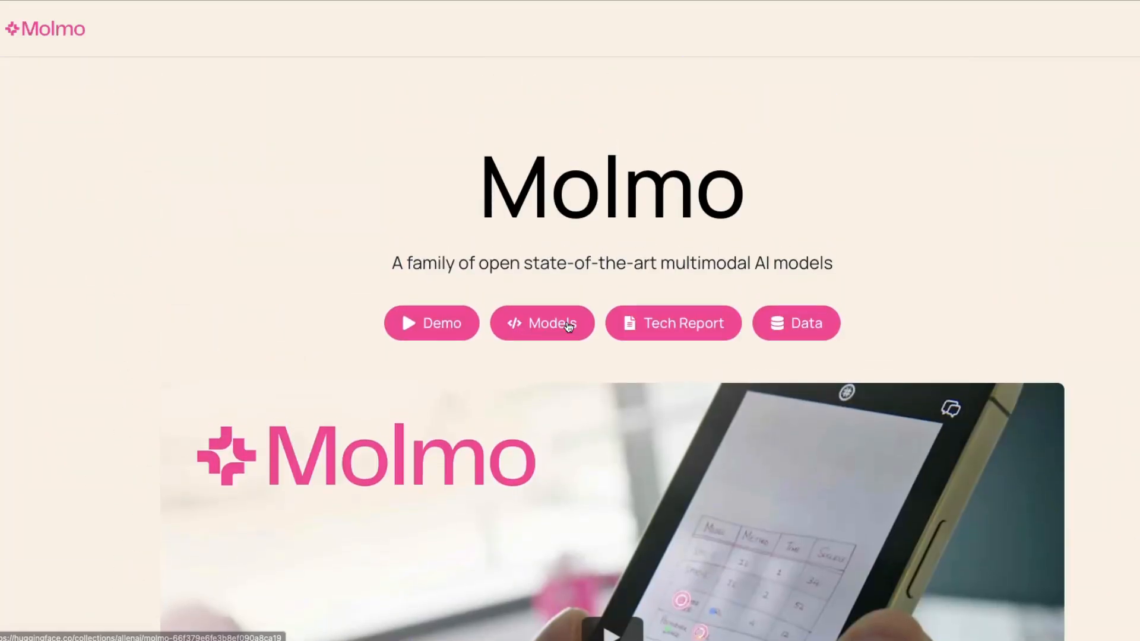
Open the Molmo demo and view the 'Describe this image' weather map example.
click(430, 323)
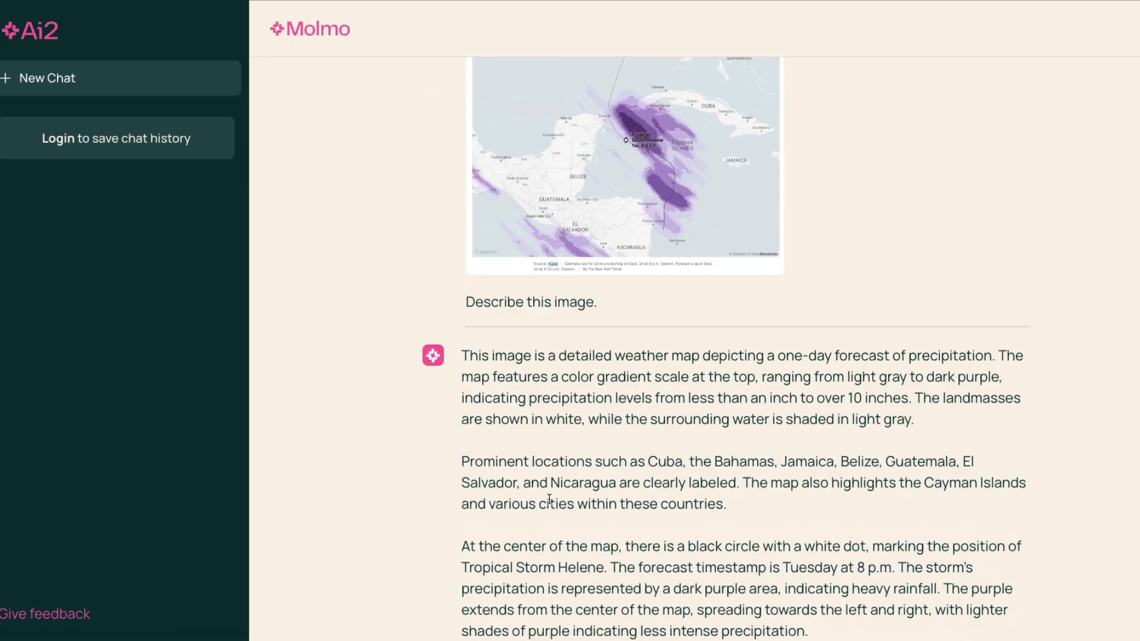
drag(460, 356, 835, 356)
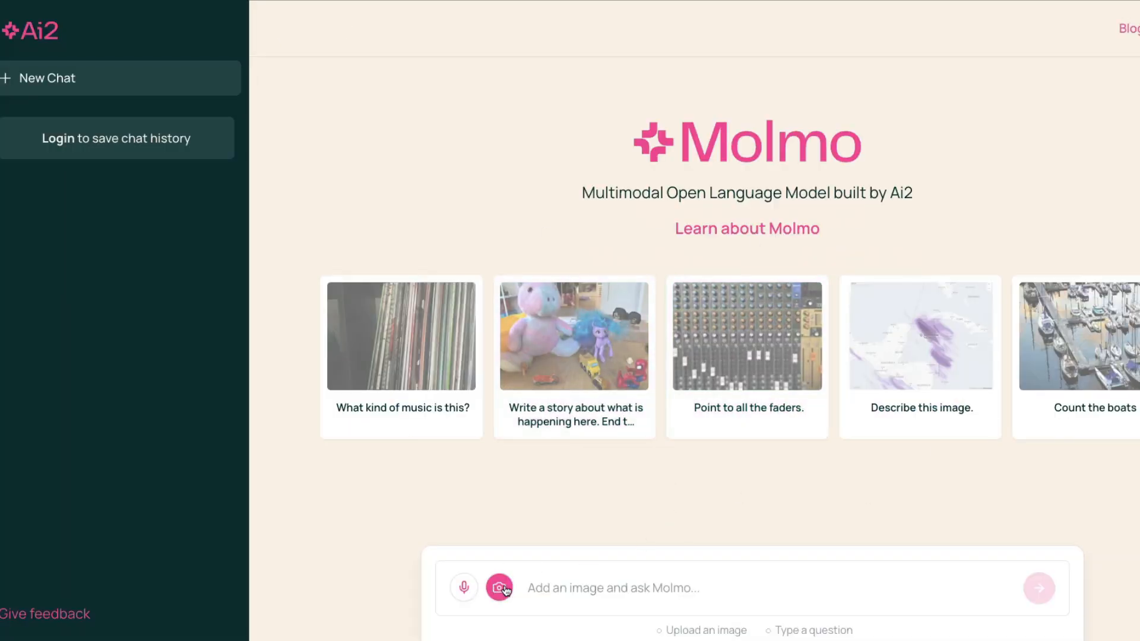
Accept the Molmo limitations notice and privacy terms to start adding an image.
click(499, 587)
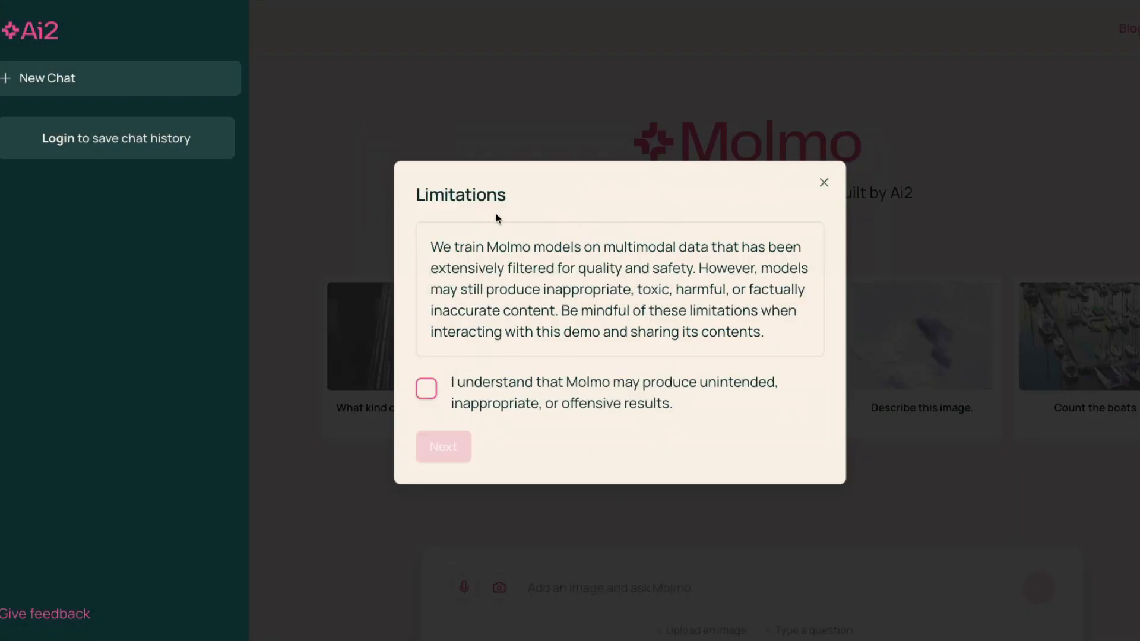
drag(629, 246, 796, 247)
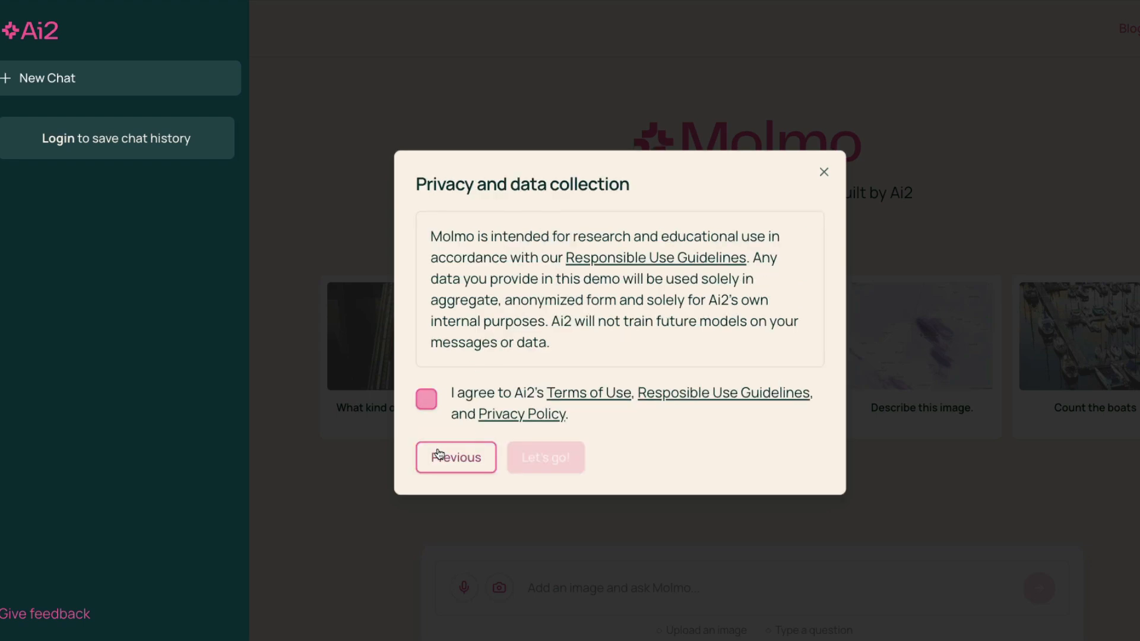
click(426, 399)
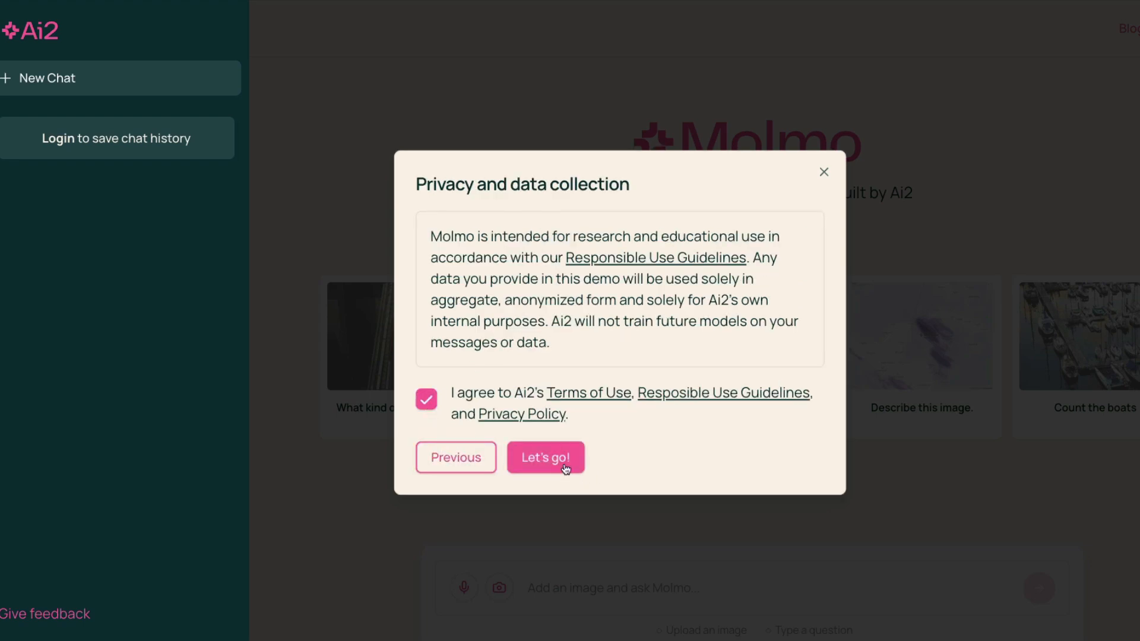
click(545, 457)
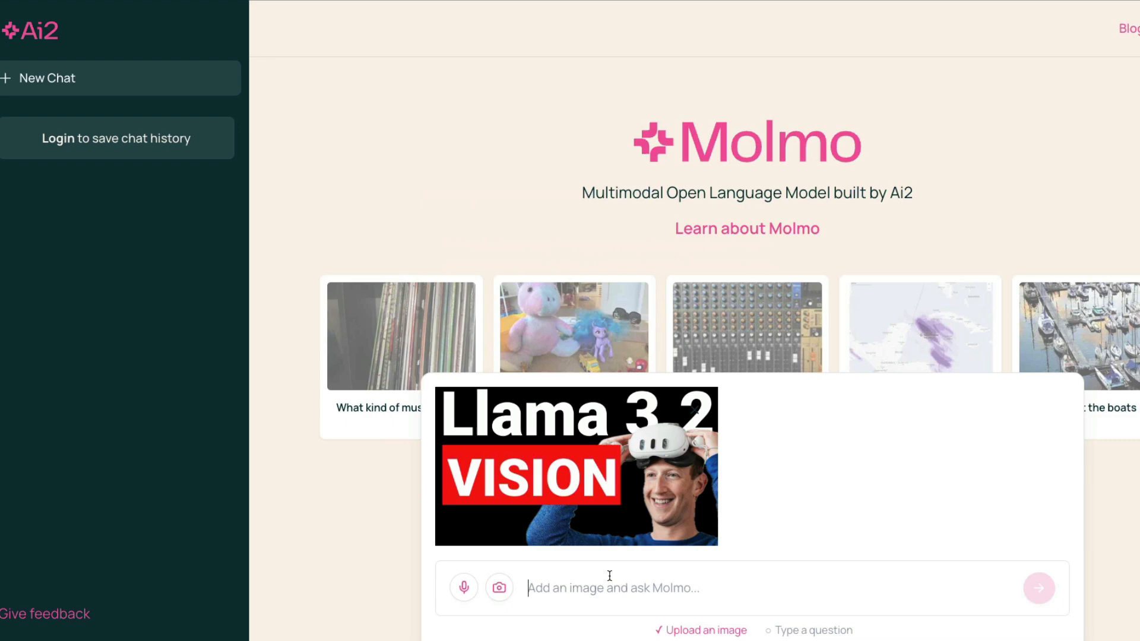
Ask Molmo 'Describe this image as a song' about the Llama 3.2 Vision thumbnail.
text(Describe this image as a so)
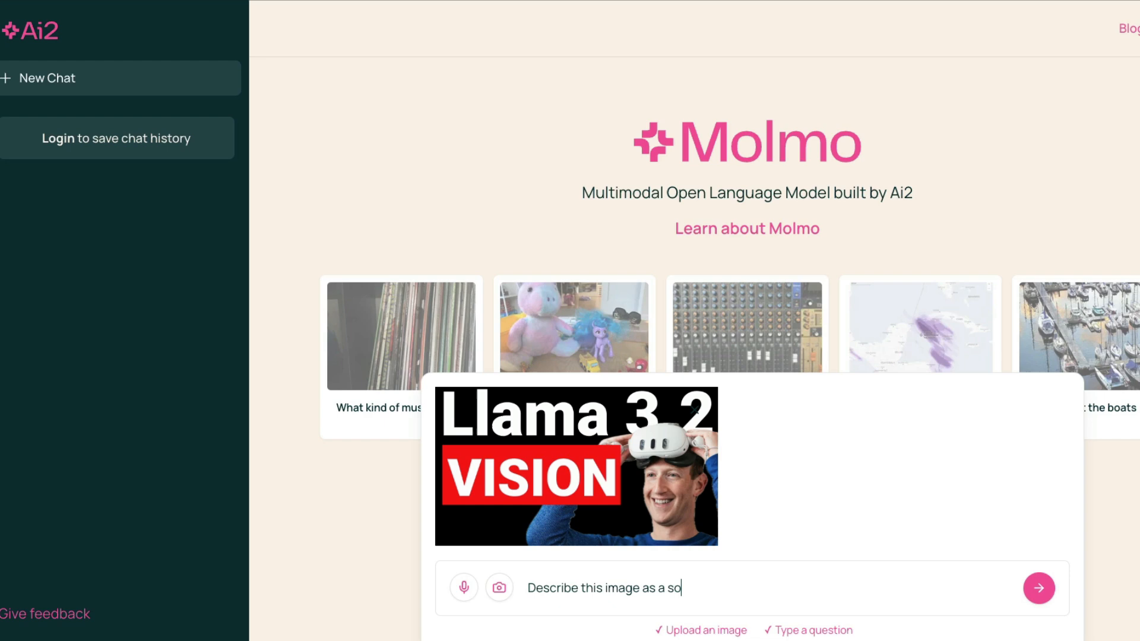
click(1038, 587)
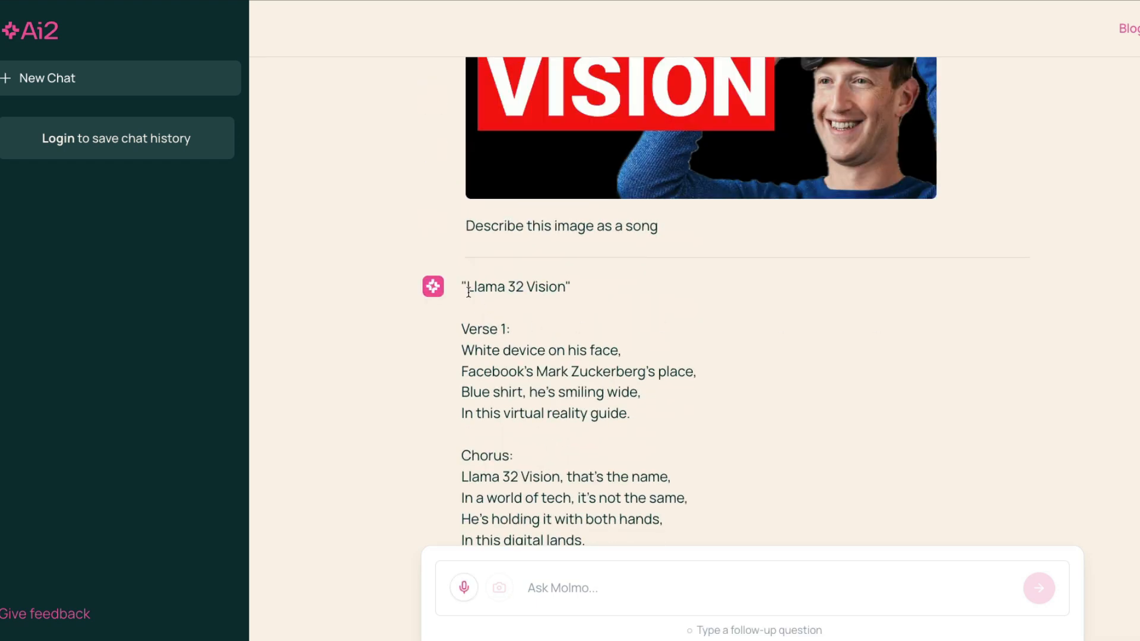
mouse_move(522, 351)
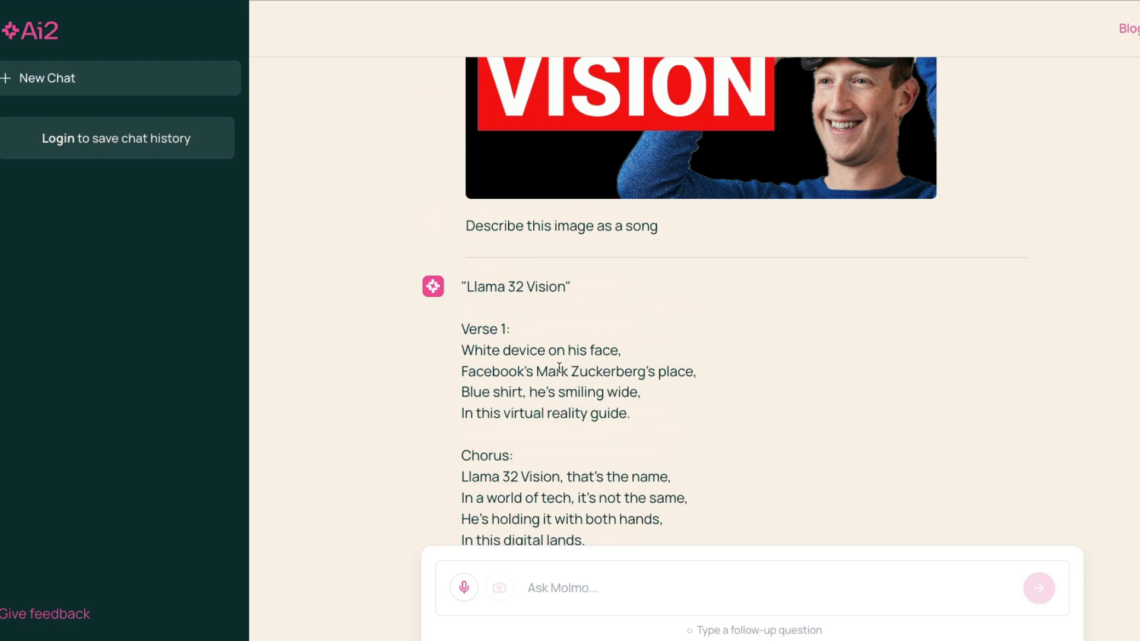
mouse_move(684, 394)
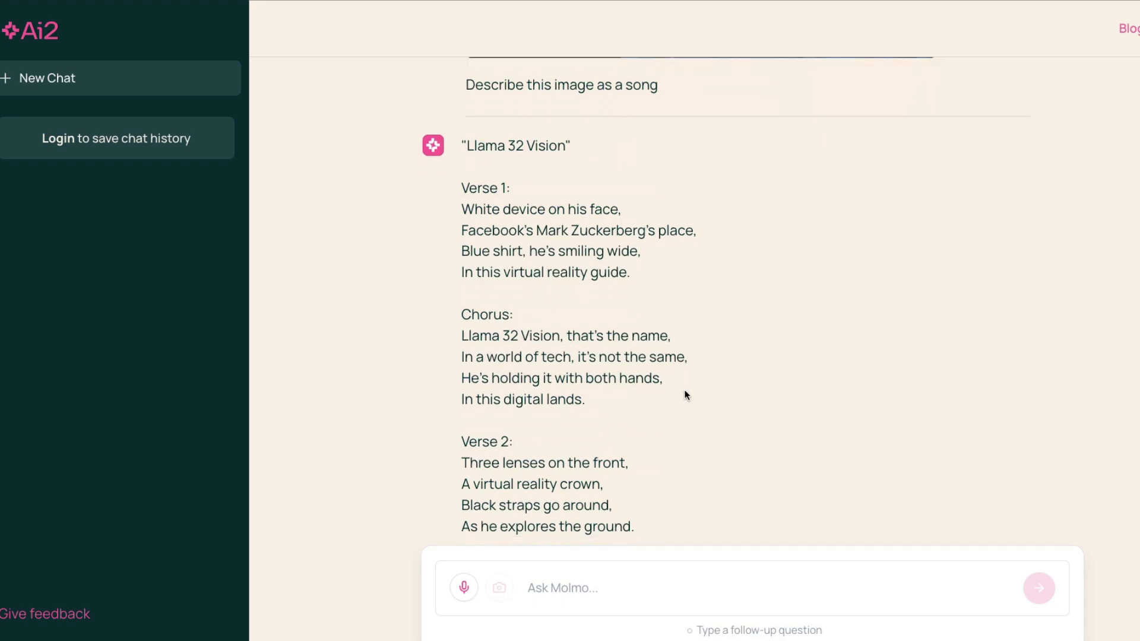
scroll(down, 3)
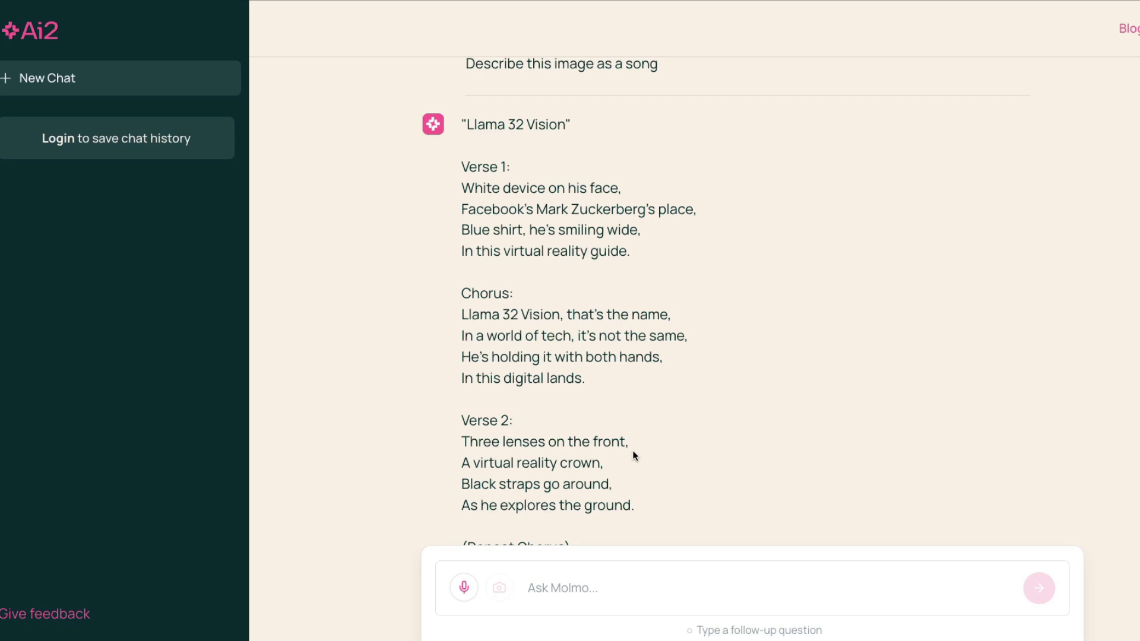
scroll(down, 3)
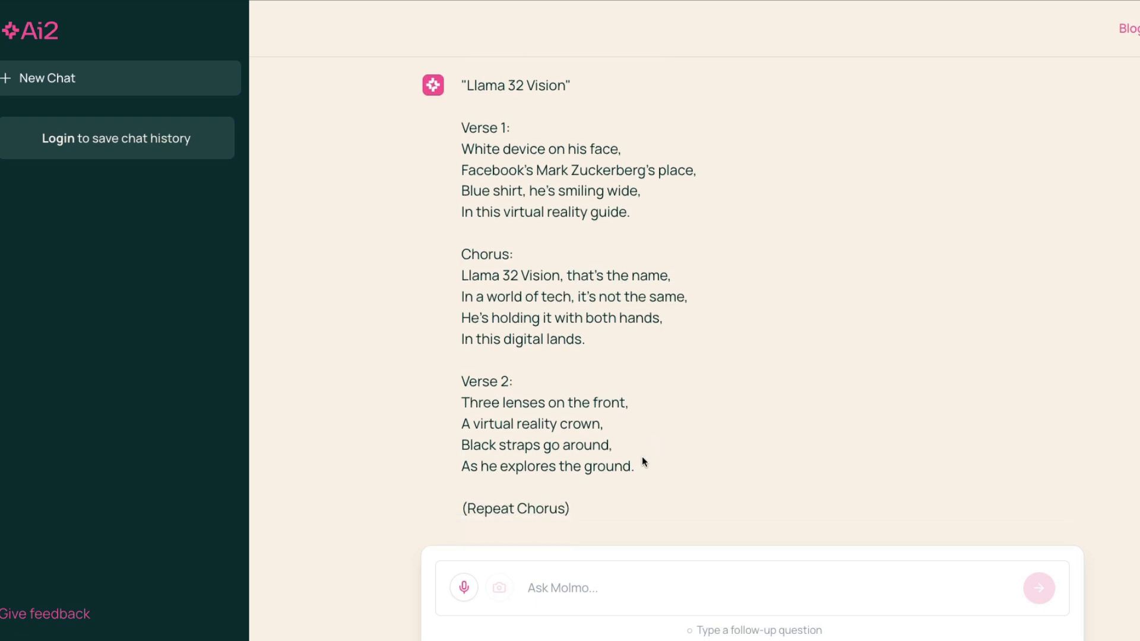
scroll(down, 3)
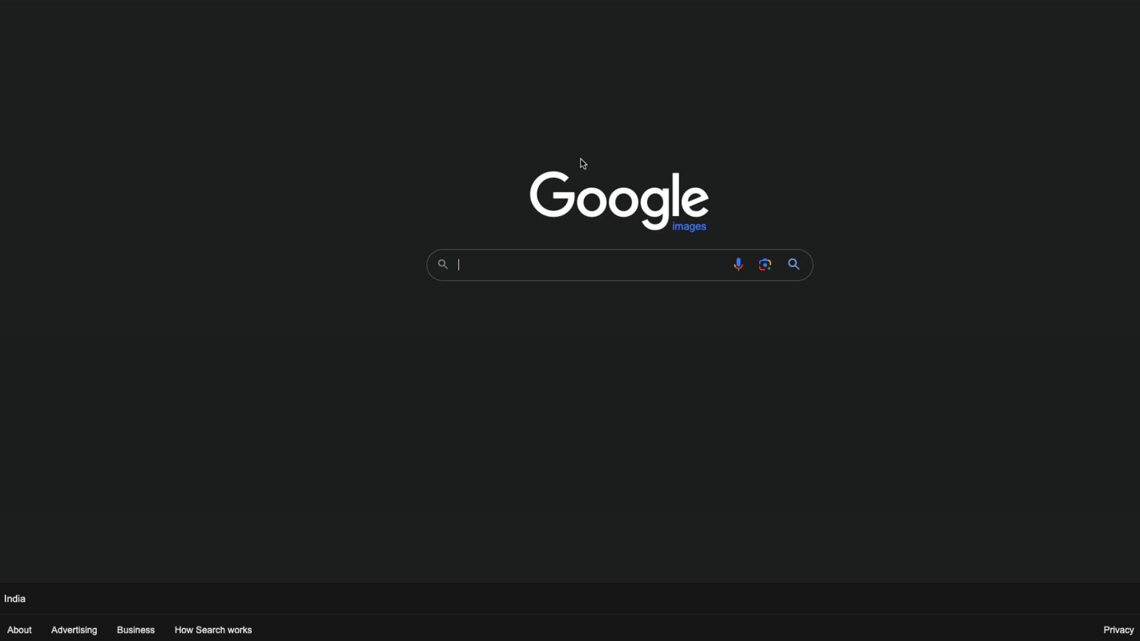
Search Google Images for 'apples in a photo' and pick the red and green apples on bubble wrap.
text(apples in a photo)
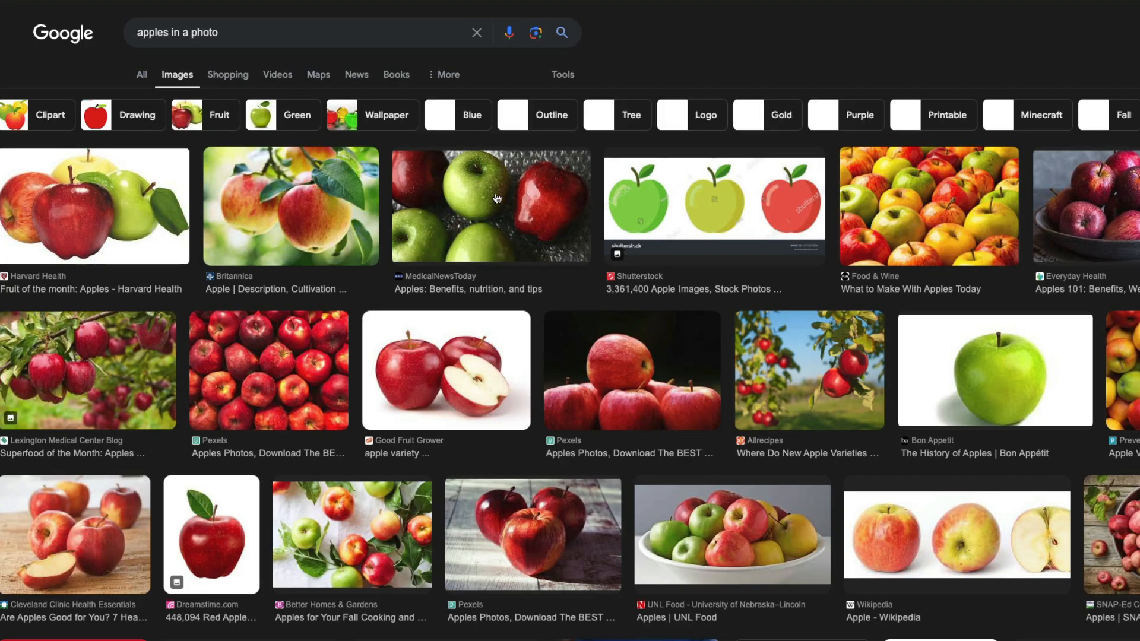
click(491, 206)
text(How many apples are there on this)
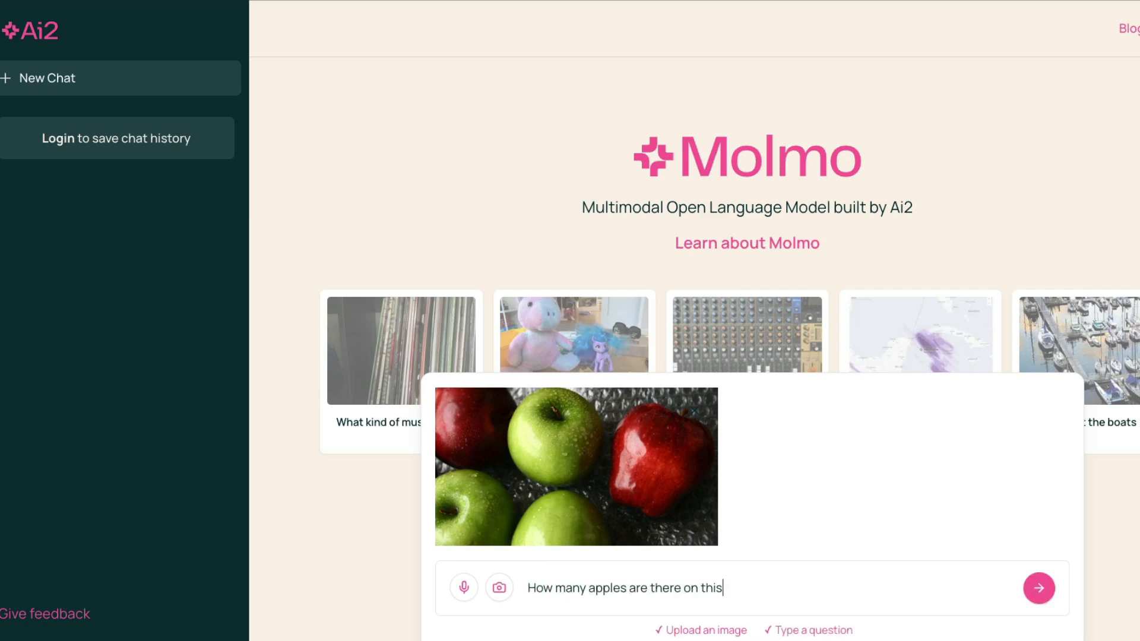
Send 'Describe this and How many apples are there on this picture?' with the apples photo.
text(picture)
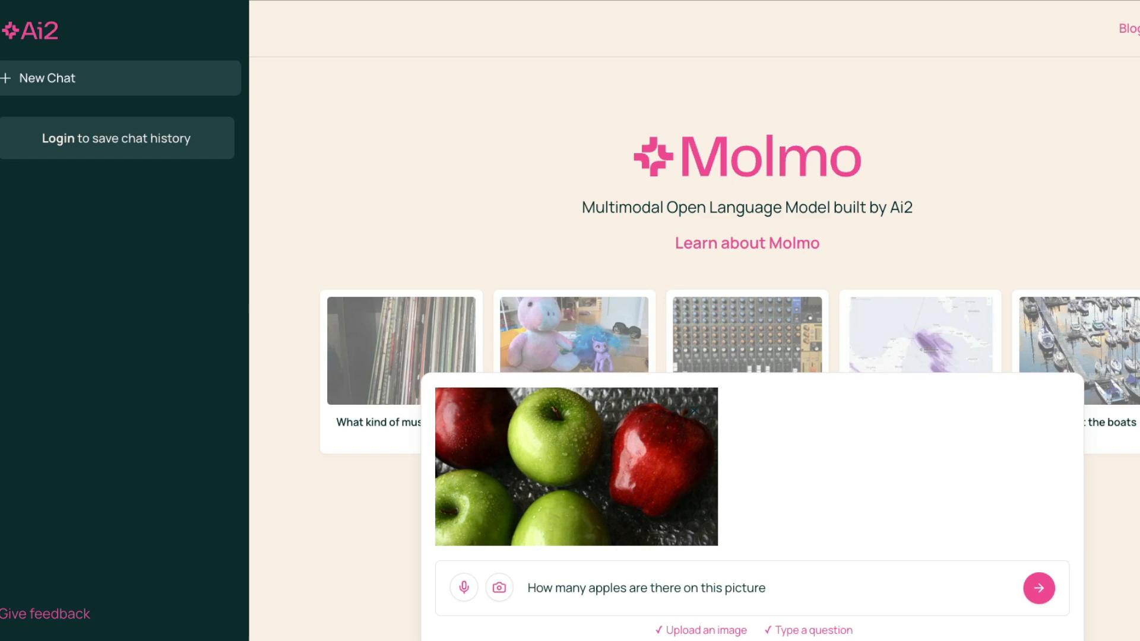
text(Descri)
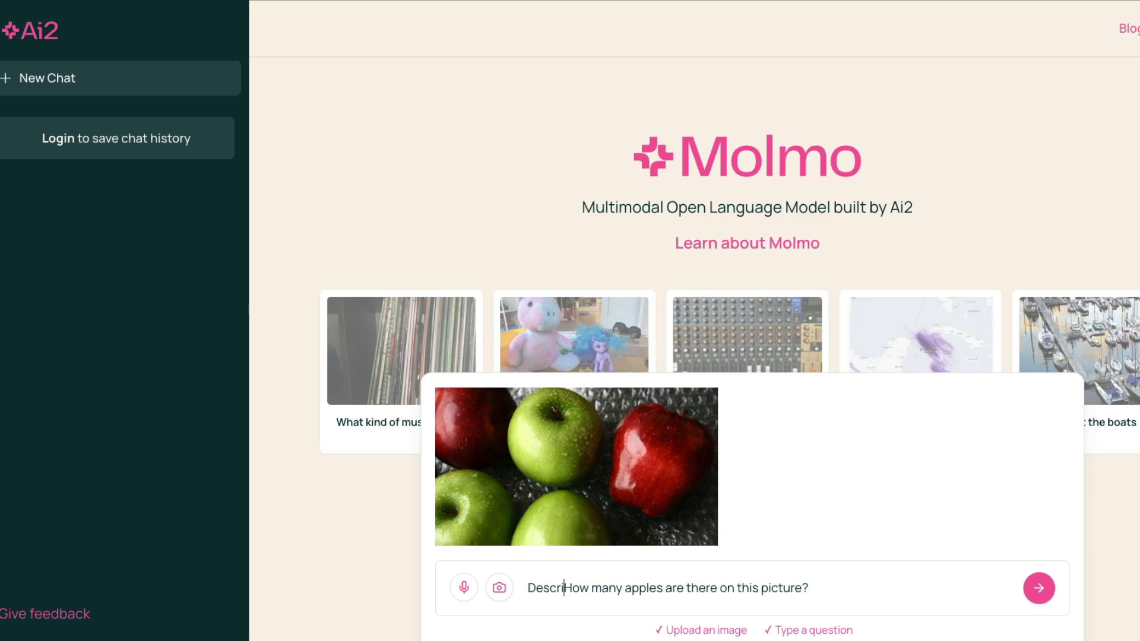
click(1039, 587)
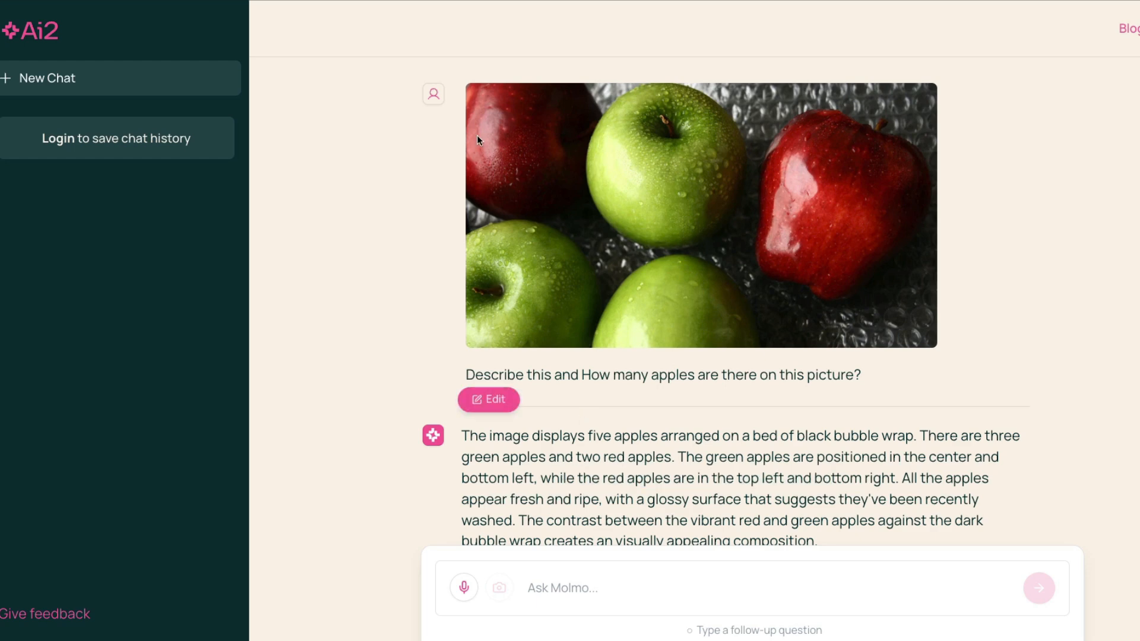
mouse_move(835, 290)
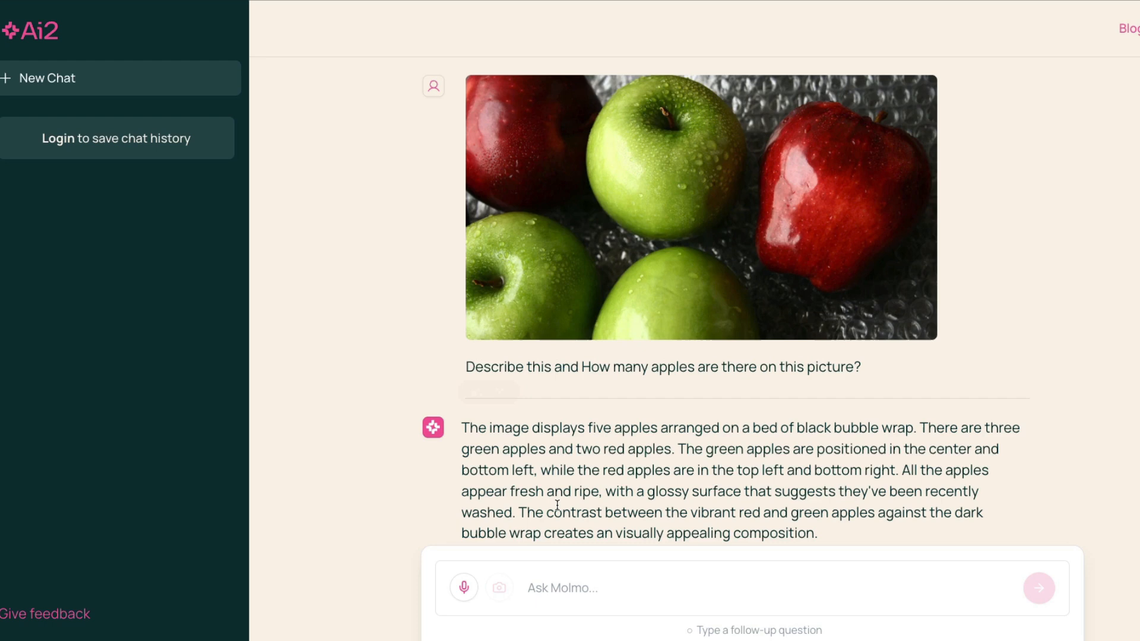
Read Molmo's answer of five apples, three green and two red, then start a new chat.
drag(616, 492, 705, 492)
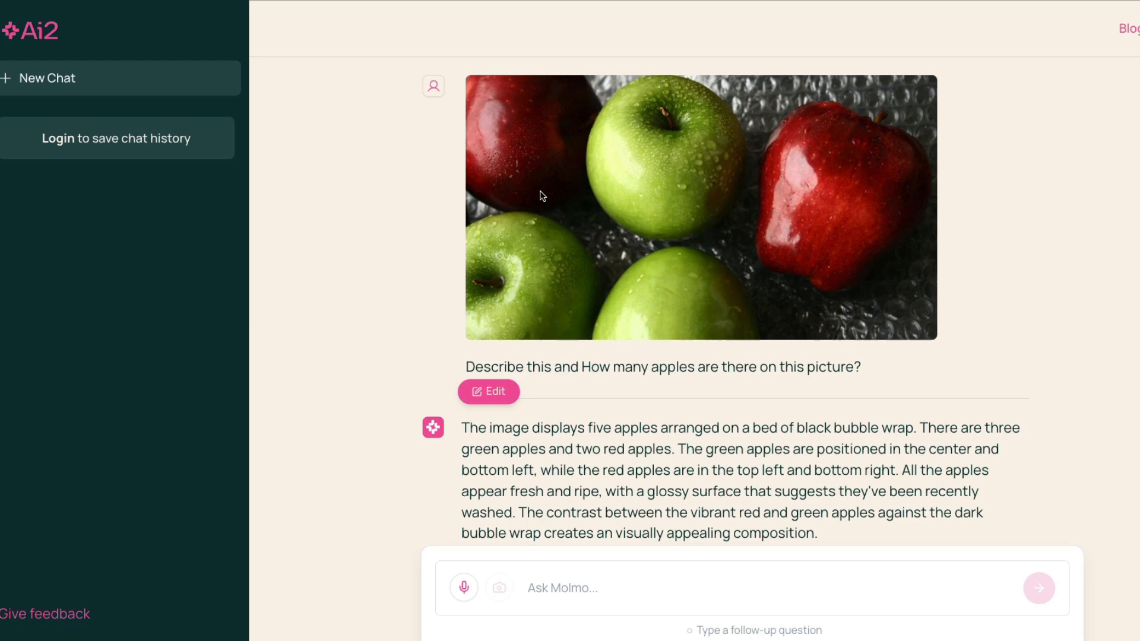
mouse_move(640, 183)
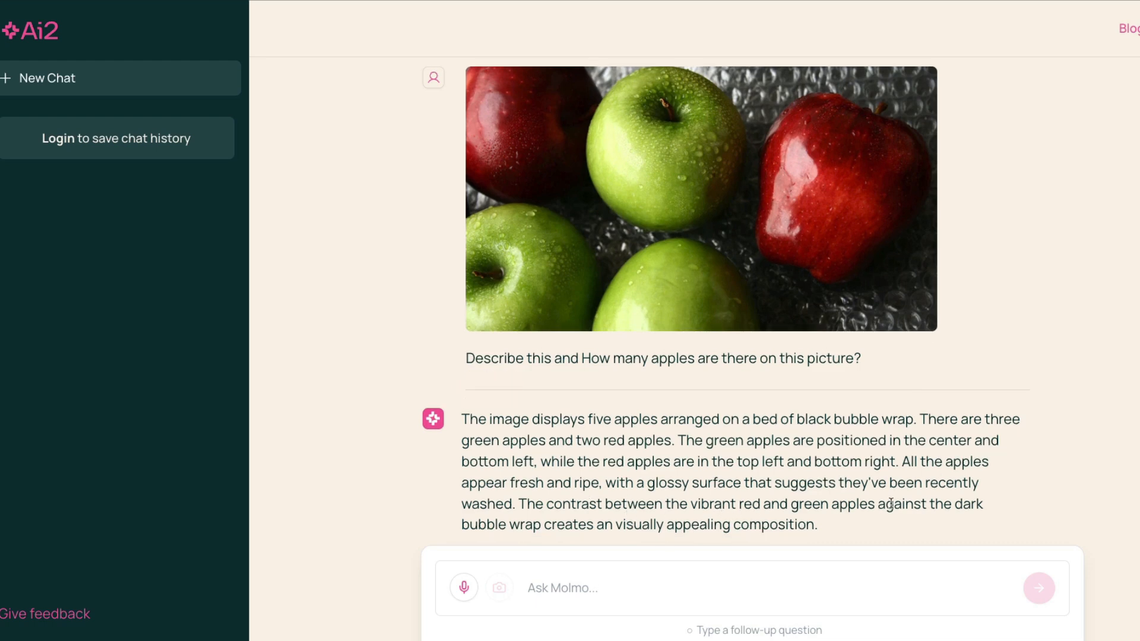
mouse_move(578, 525)
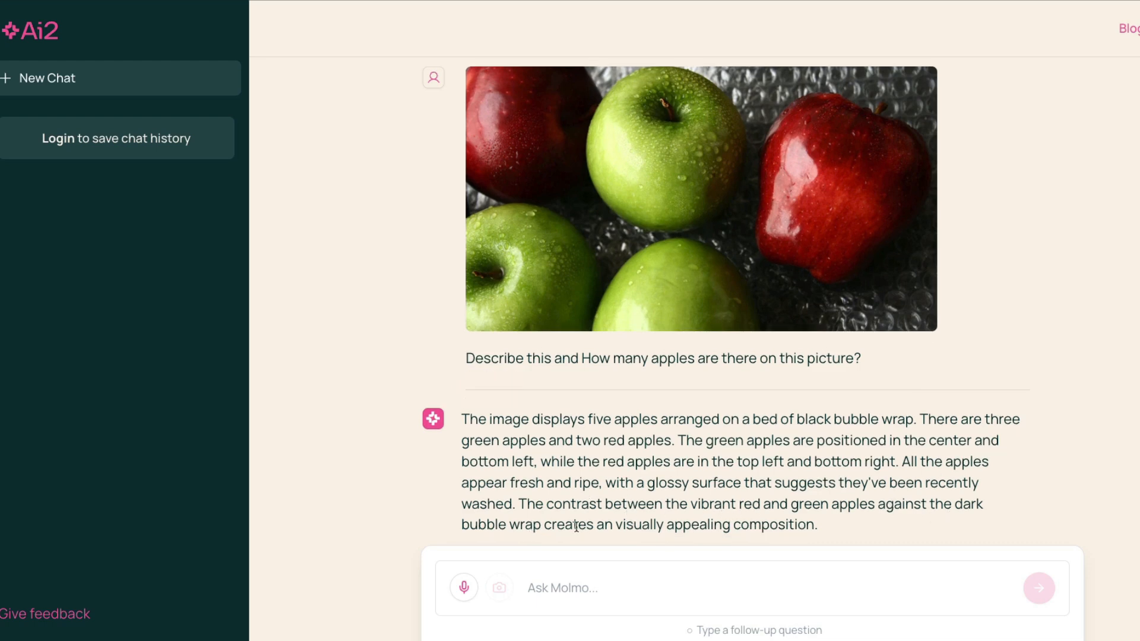
scroll(down, 3)
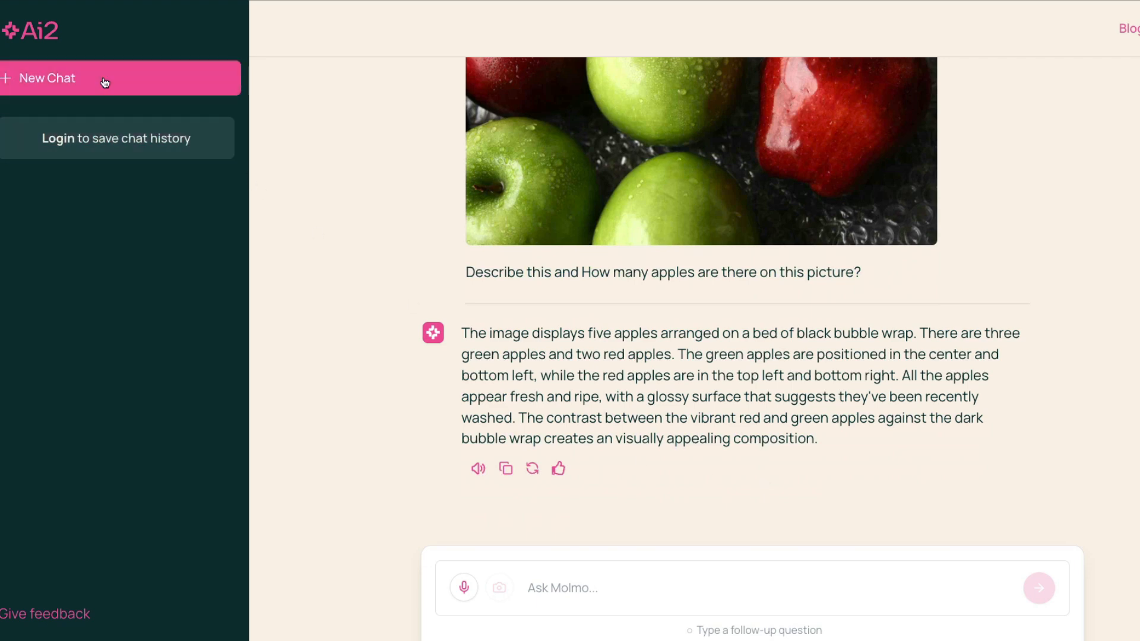
click(498, 587)
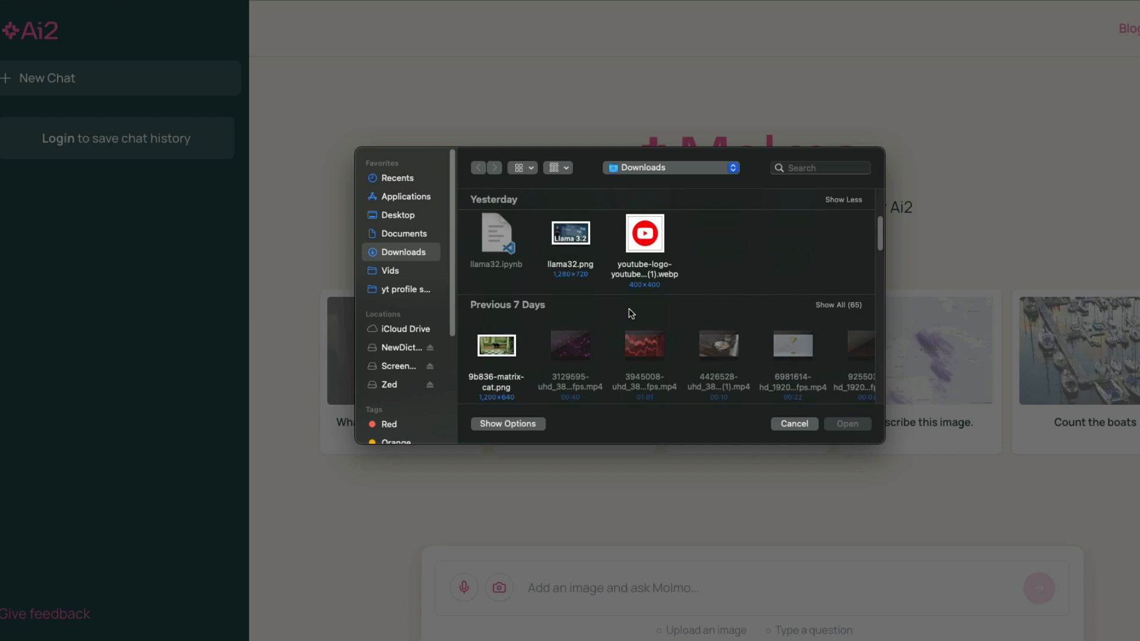
mouse_move(699, 304)
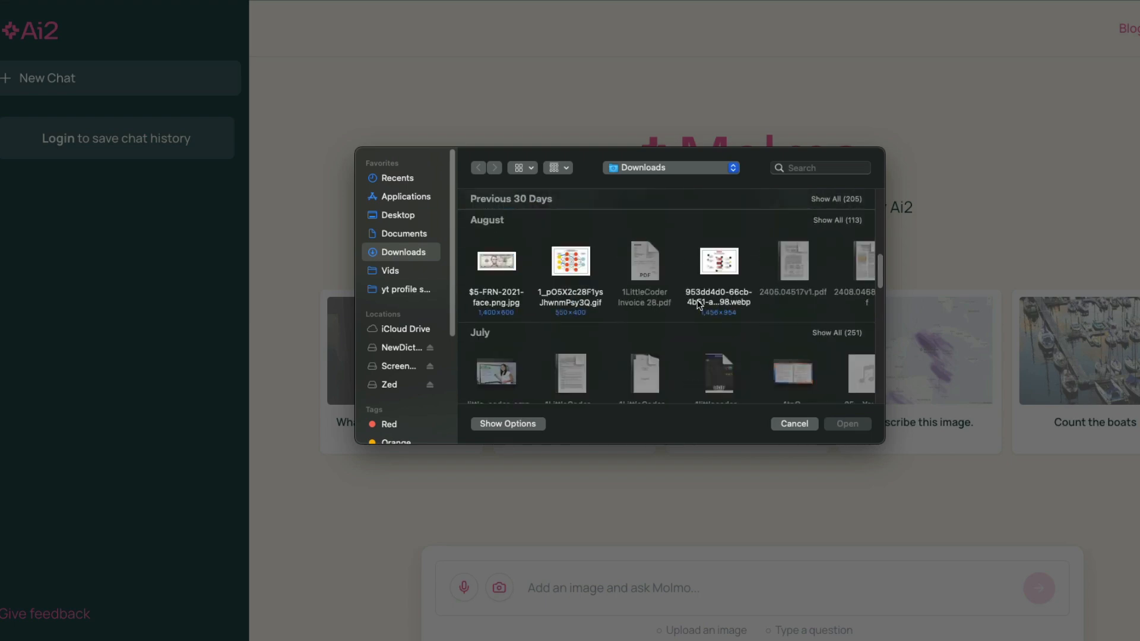
Ask Molmo to score the YouTube thumbnail, using popular YouTubers like MKBHD as inspiration.
click(845, 424)
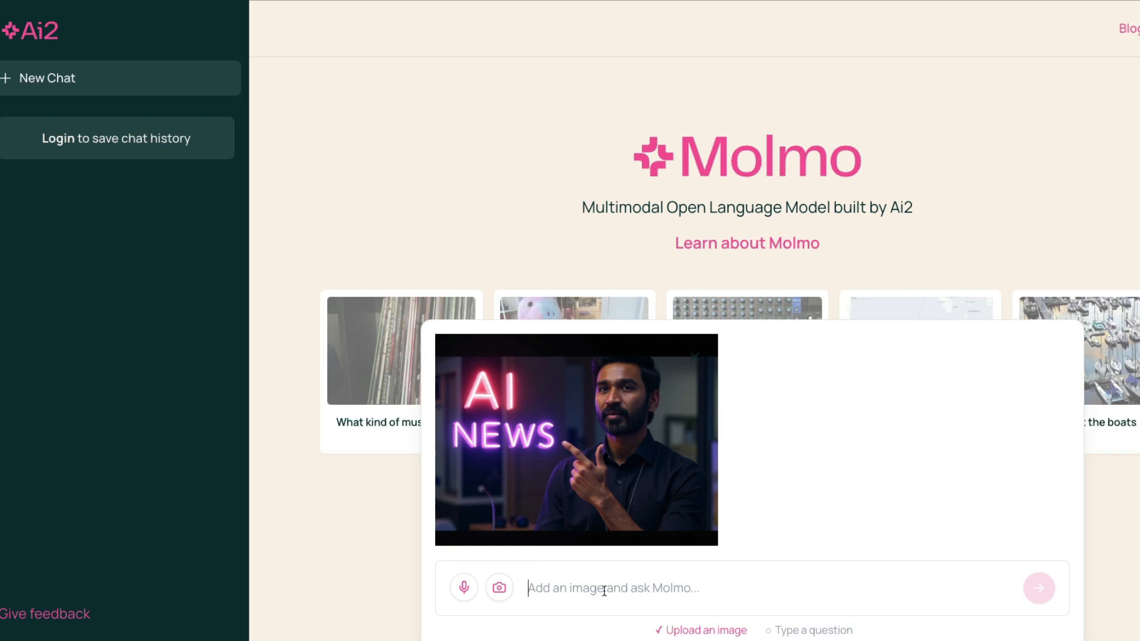
text(Can you rate)
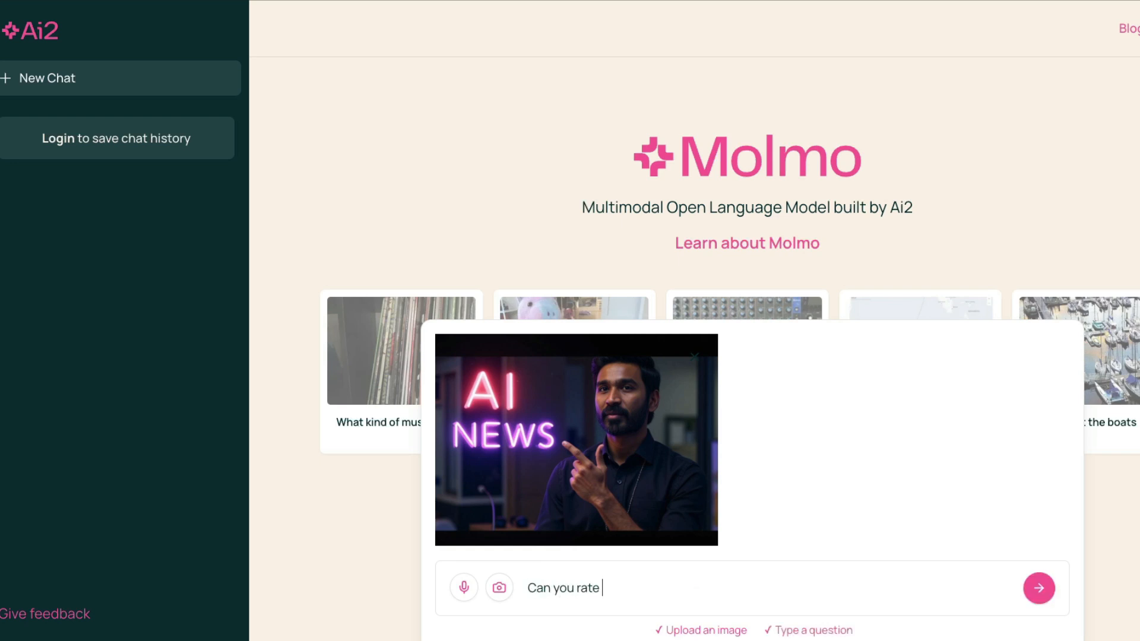
text(this Youtube)
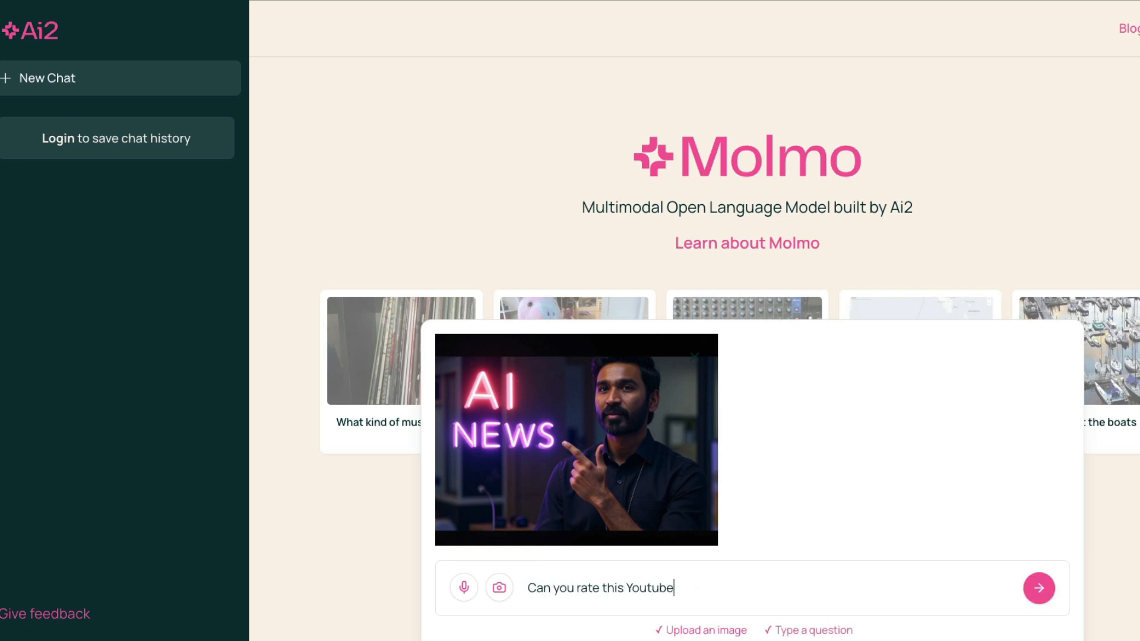
text(thumbnail?)
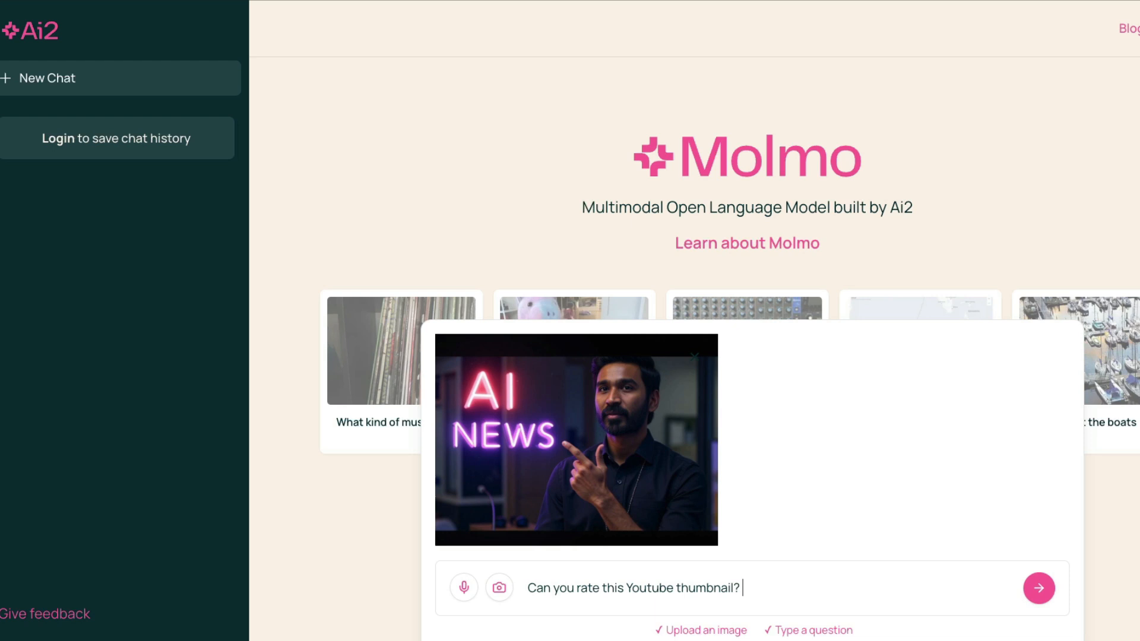
text(Use o)
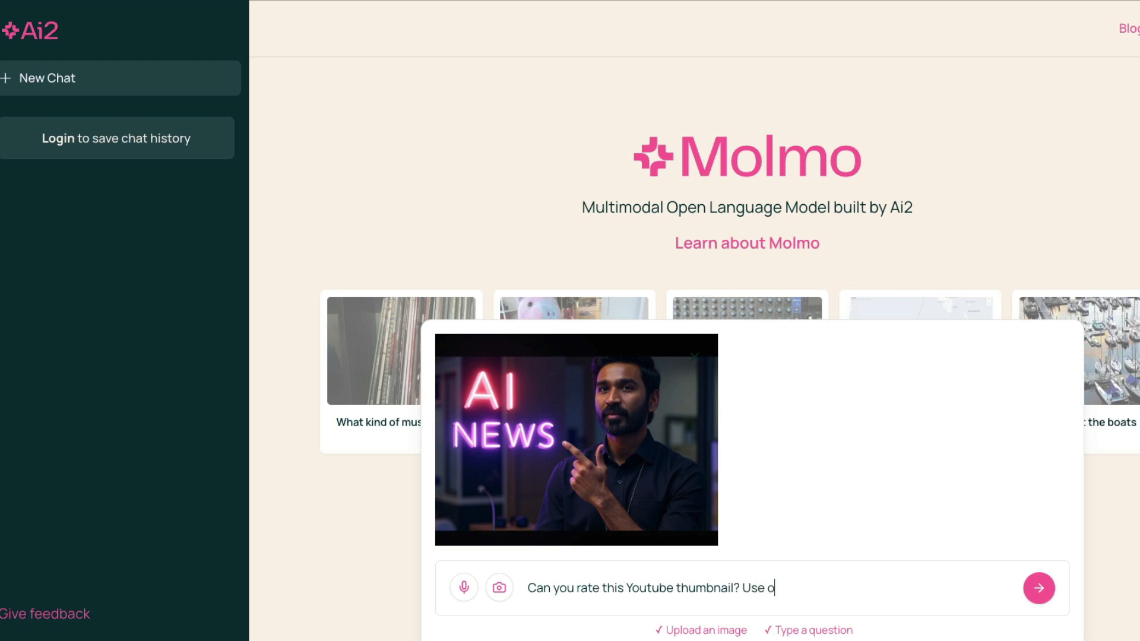
text(popular youtubers like Mrbeast and)
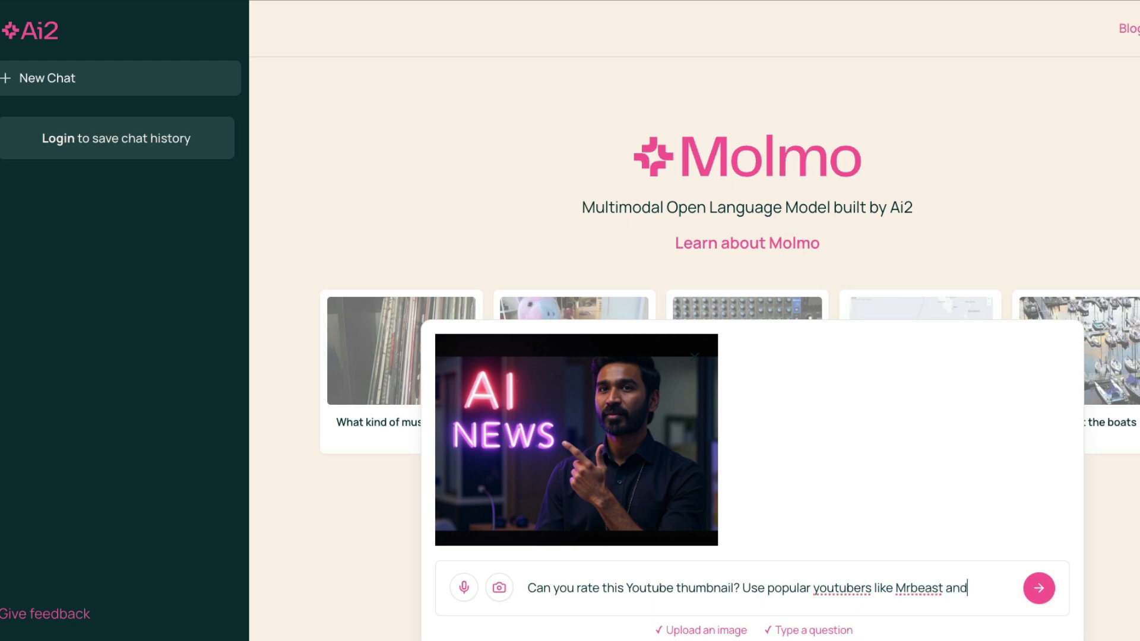
text(MKBHD as)
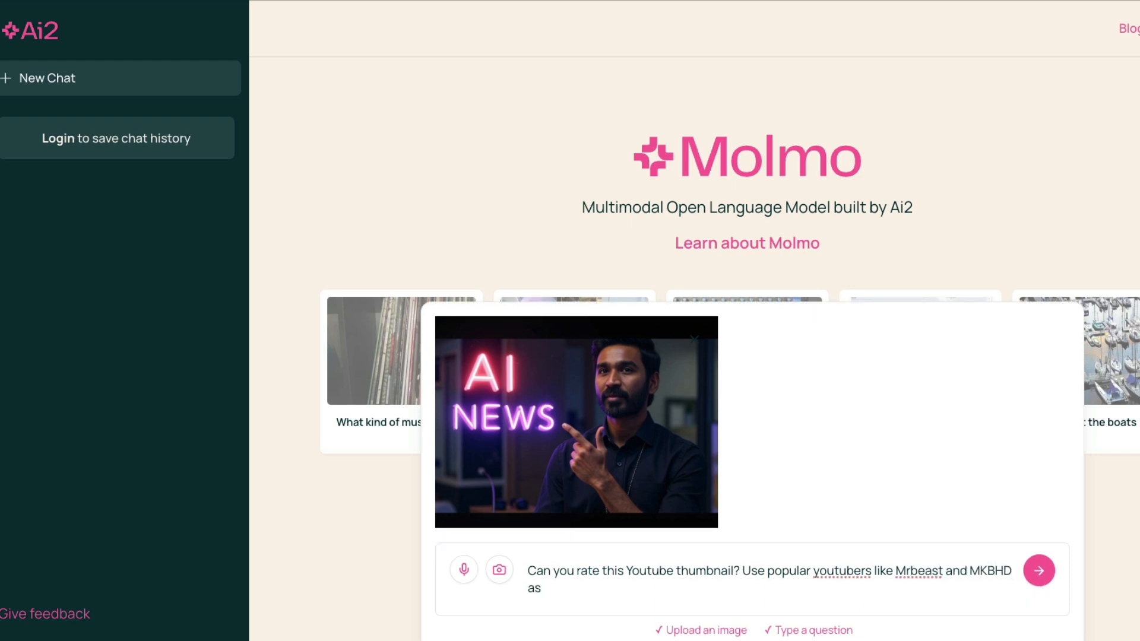
text(inspi)
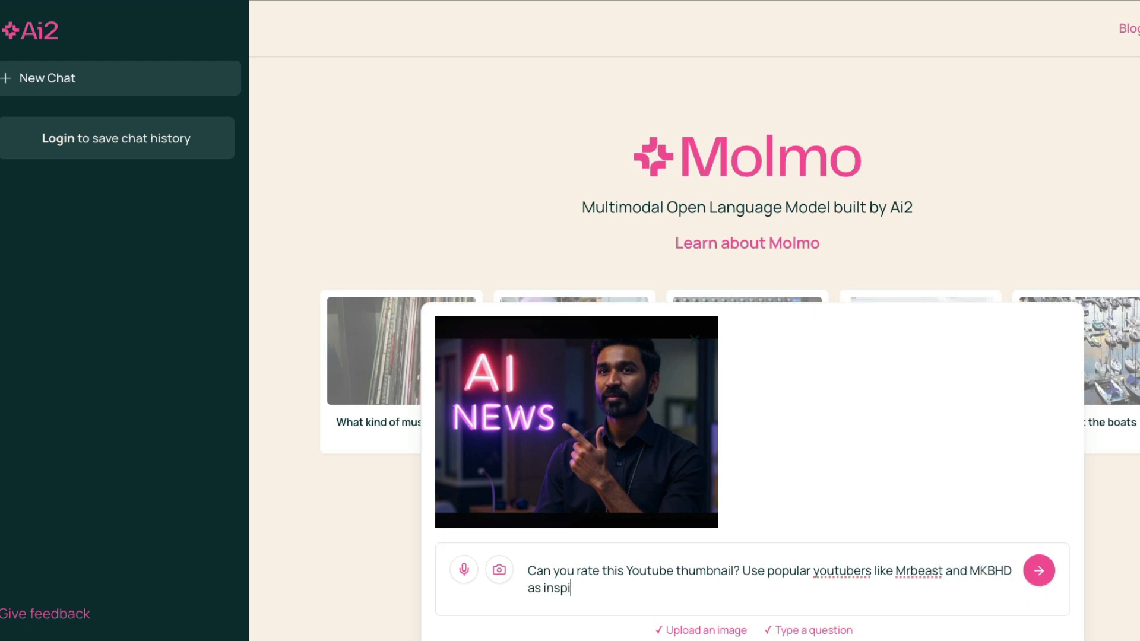
text(rat)
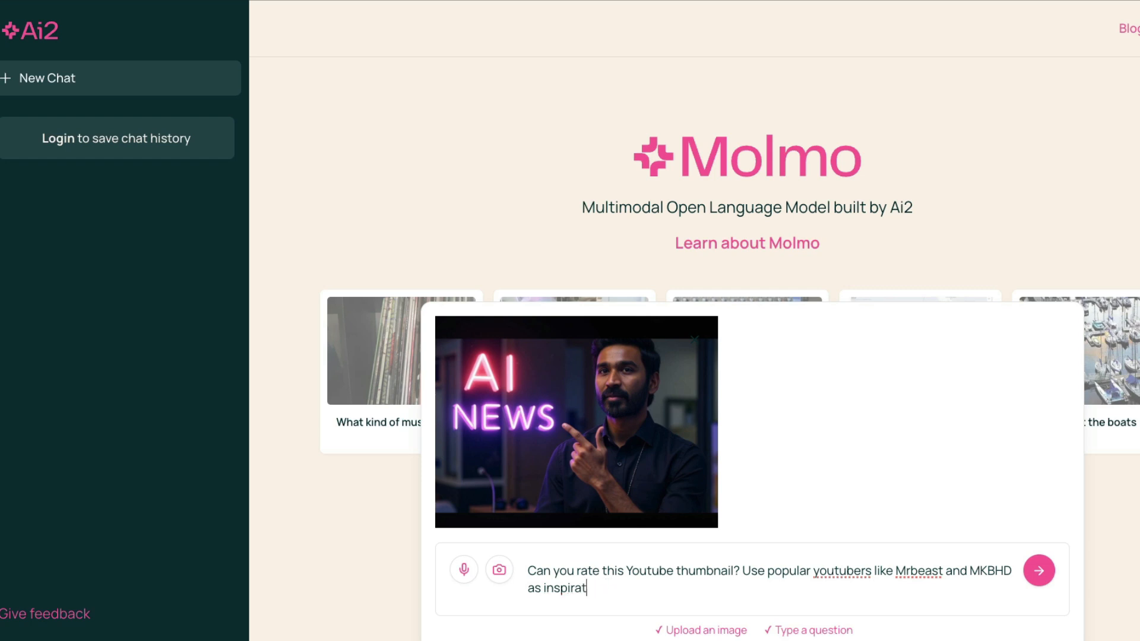
text(ions. Give me a score)
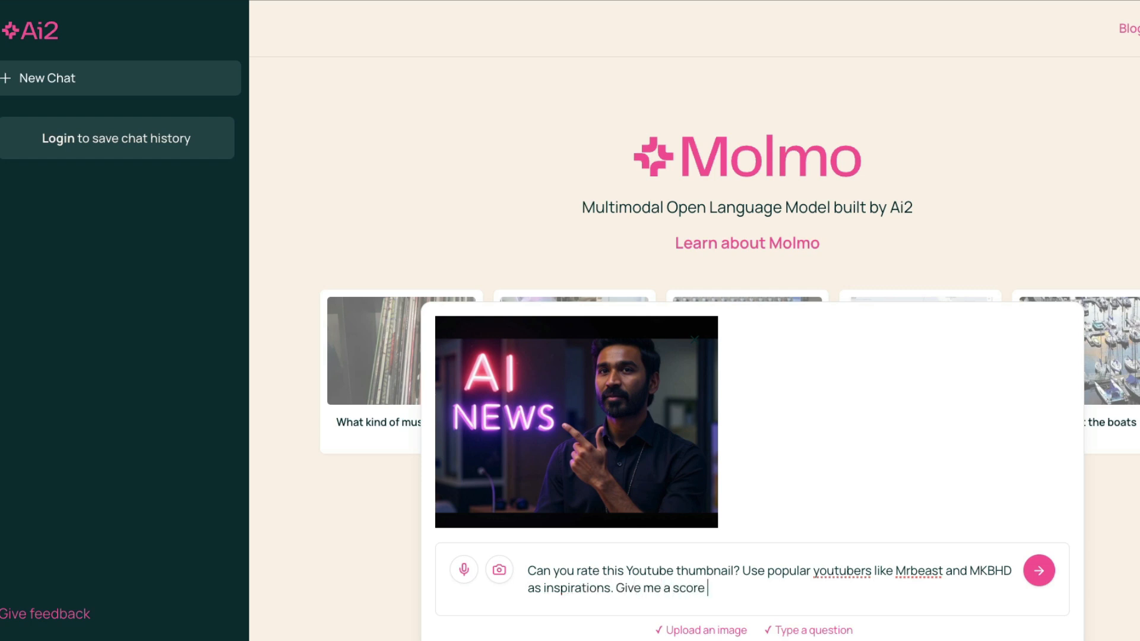
click(1038, 570)
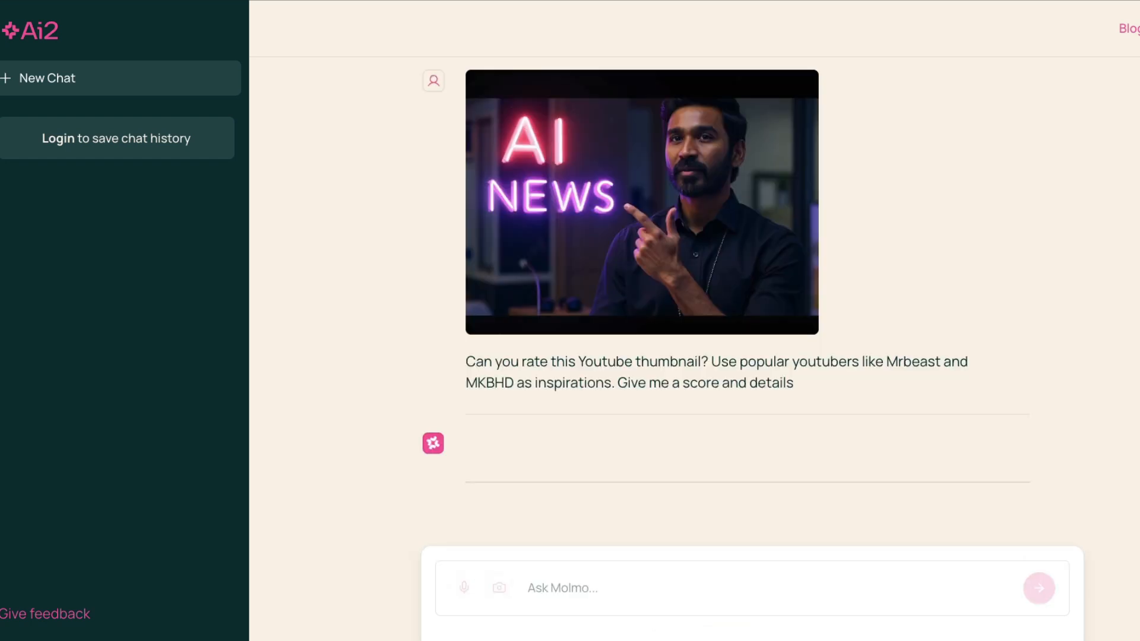
mouse_move(670, 252)
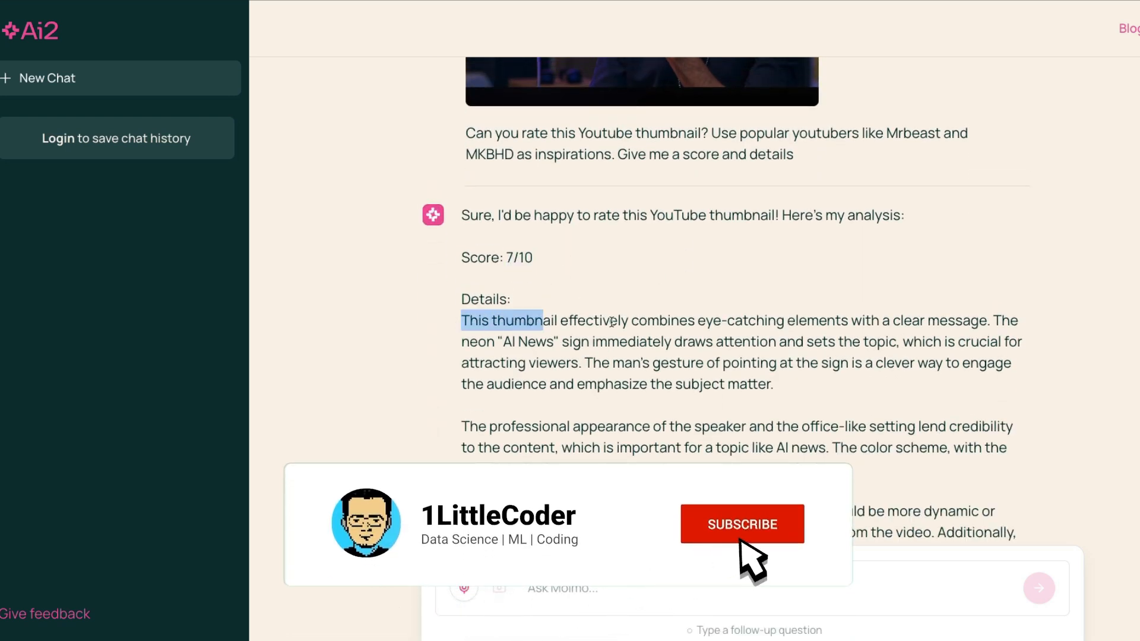
Scroll through Molmo's 7/10 thumbnail rating with its strengths and suggested improvements.
click(741, 523)
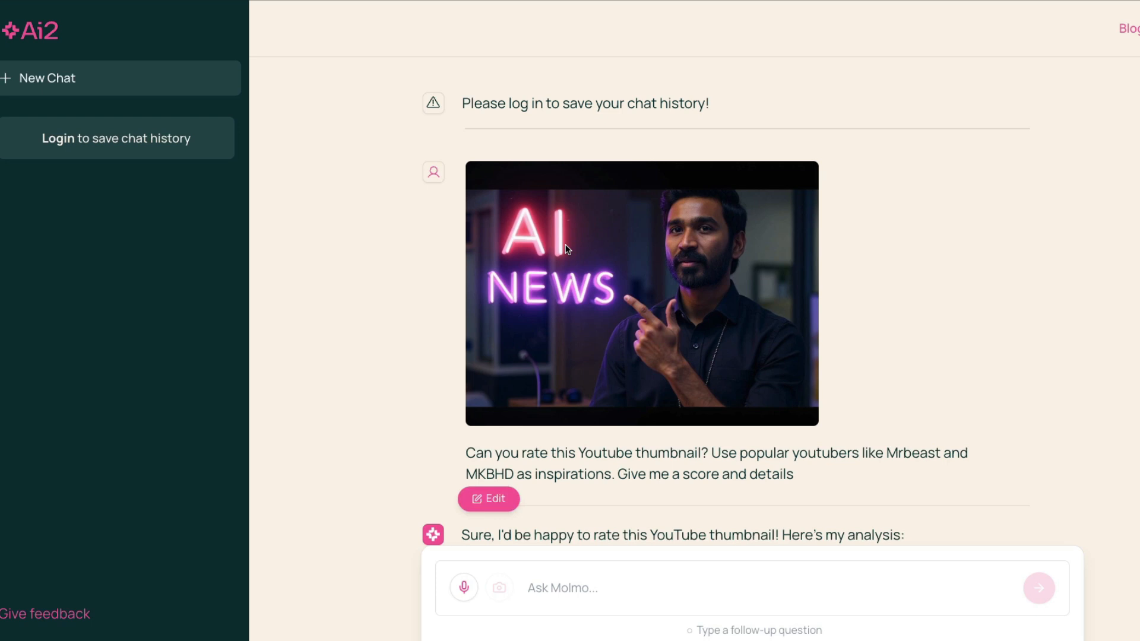
mouse_move(509, 265)
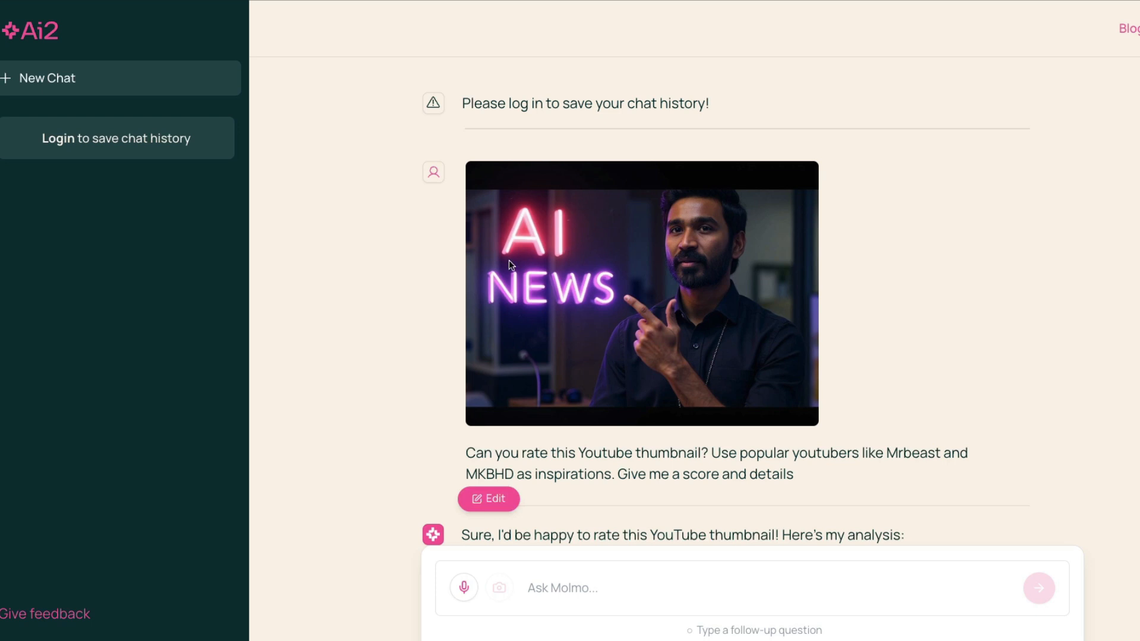
mouse_move(486, 373)
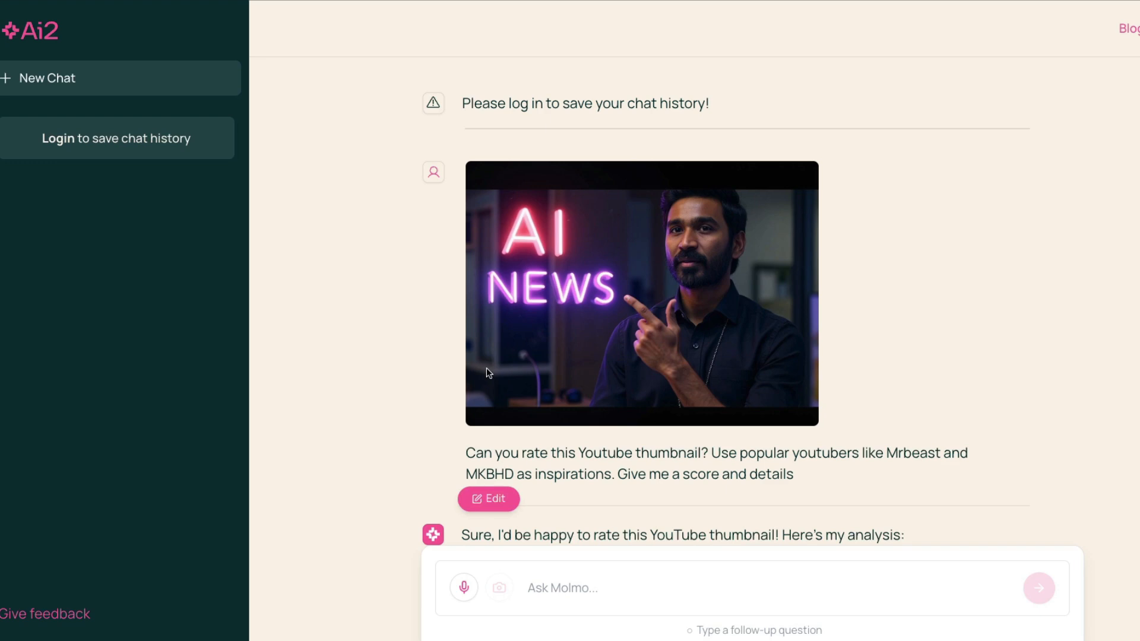
scroll(down, 3)
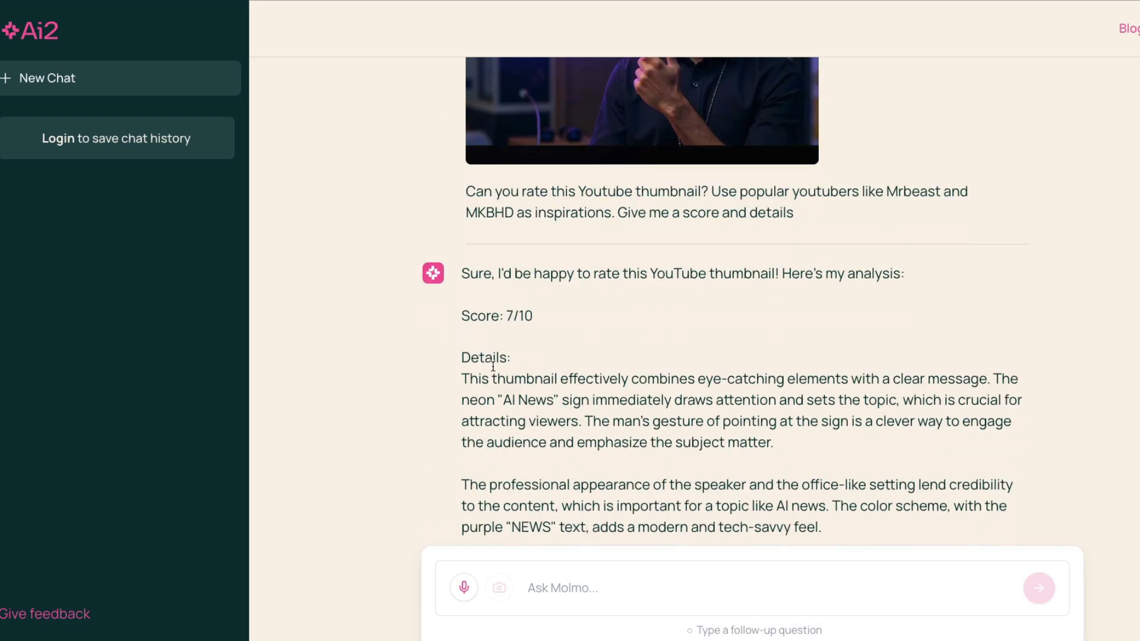
drag(674, 400, 930, 400)
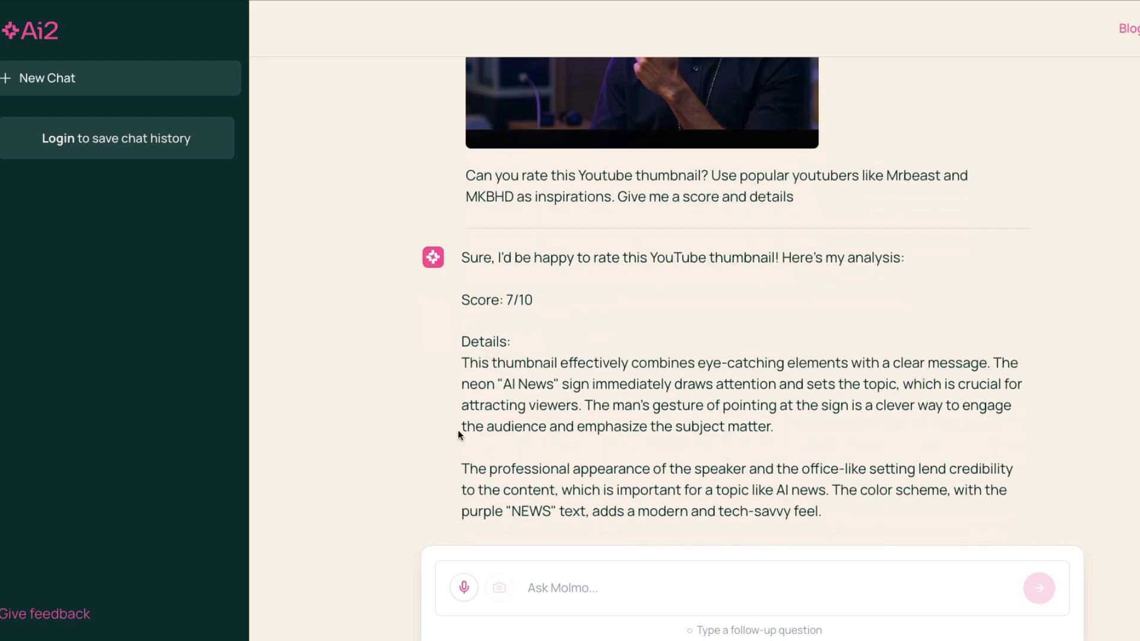
scroll(down, 3)
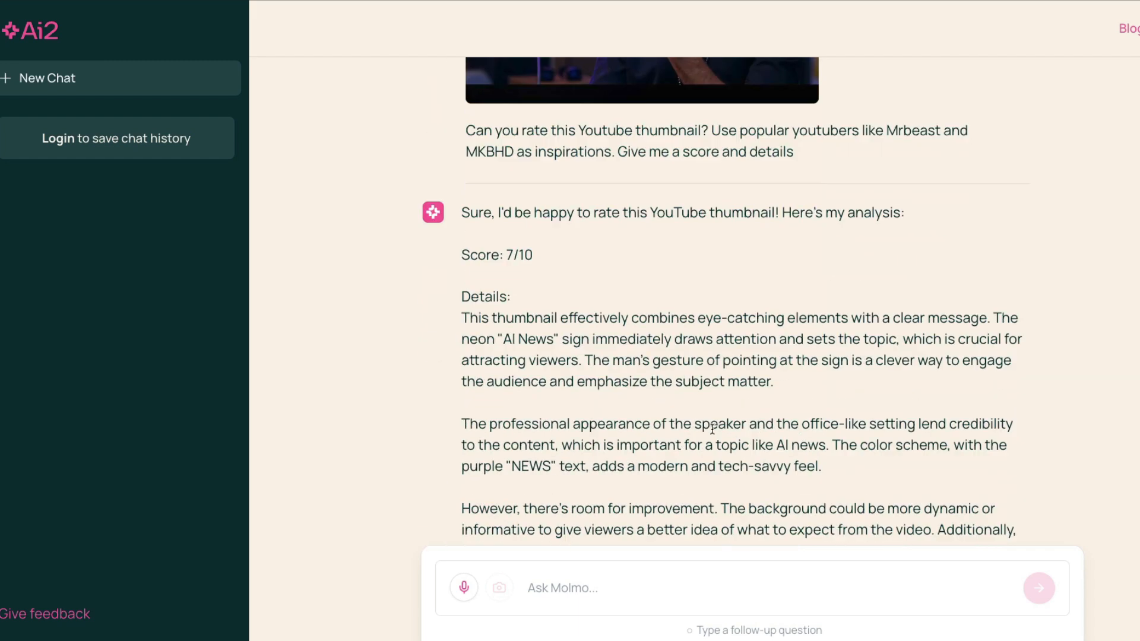
scroll(down, 3)
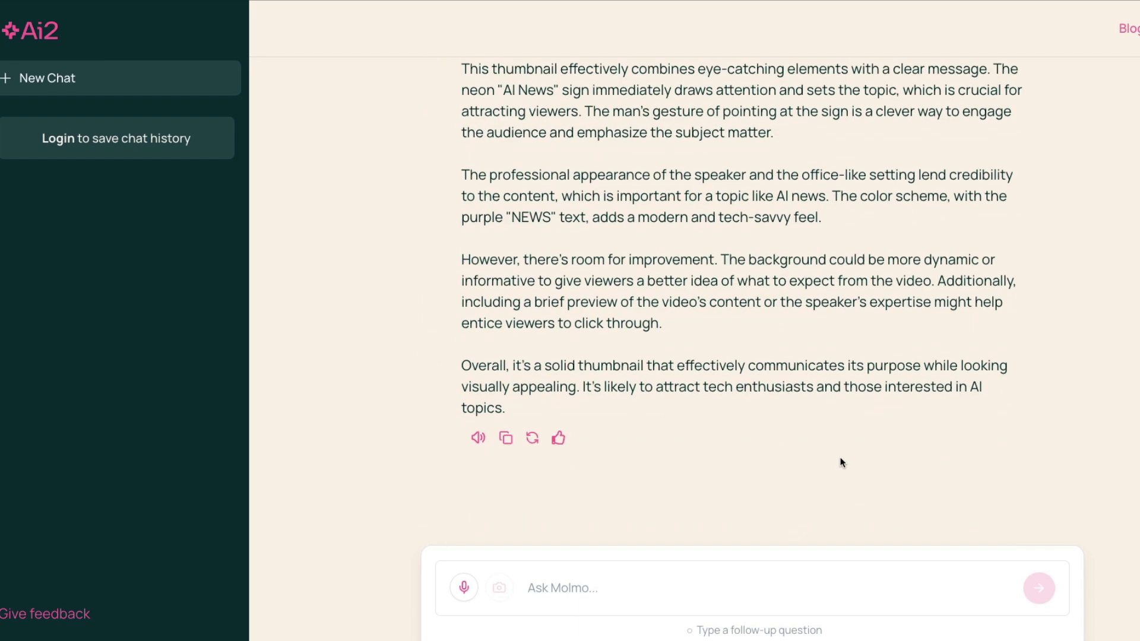
scroll(up, 3)
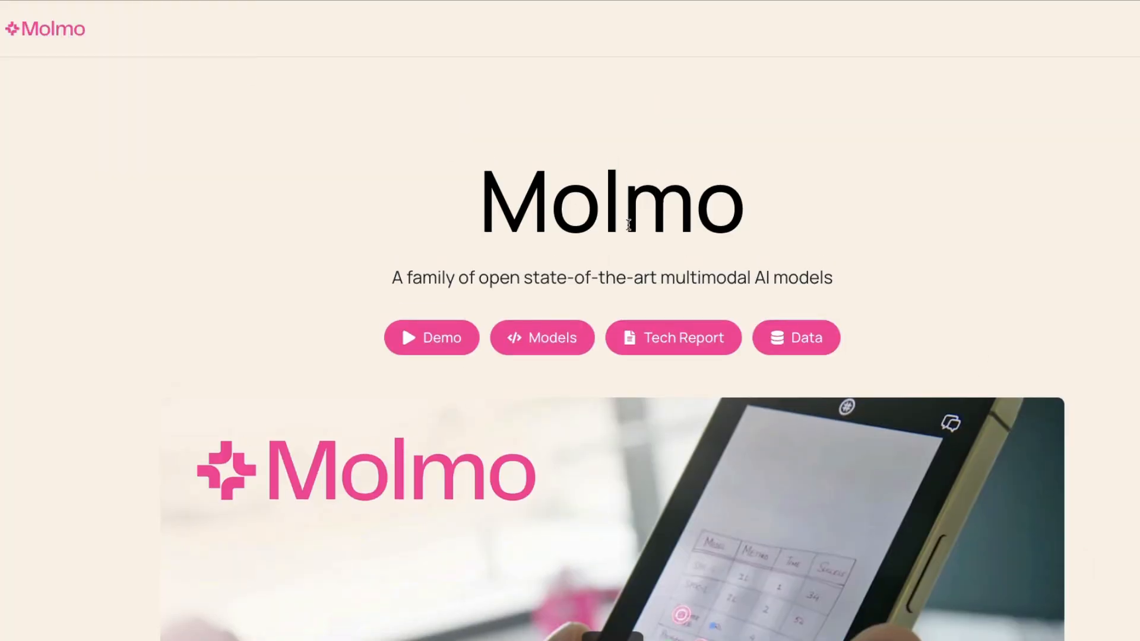
mouse_move(427, 135)
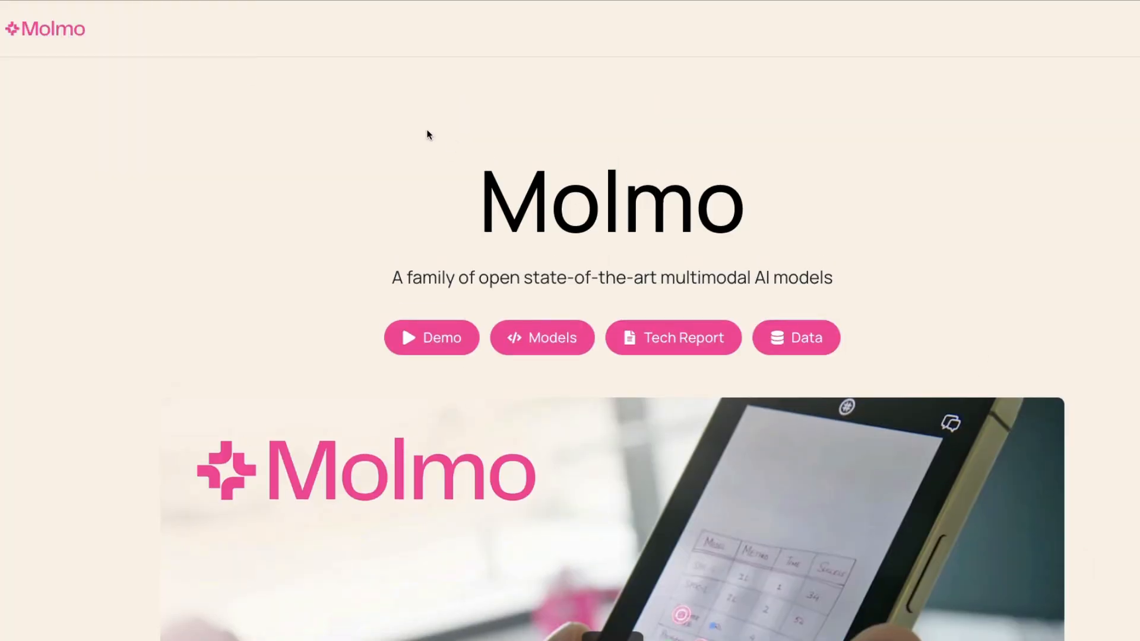
Scroll the Molmo homepage past the benchmarks and openness table to the PixMo section.
scroll(down, 3)
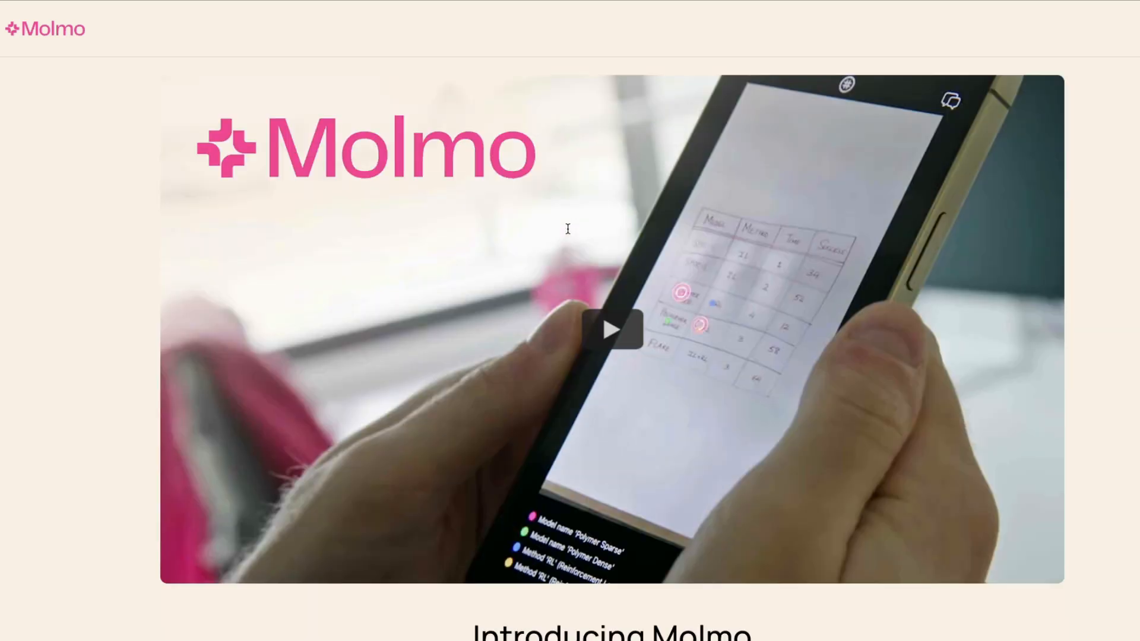
scroll(down, 3)
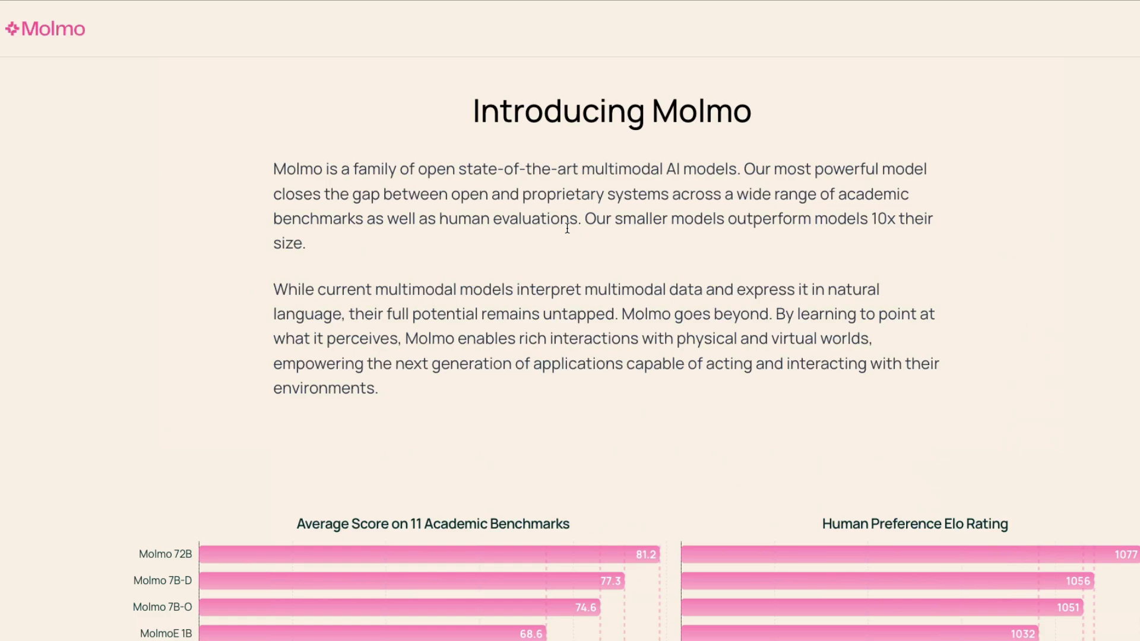
scroll(down, 3)
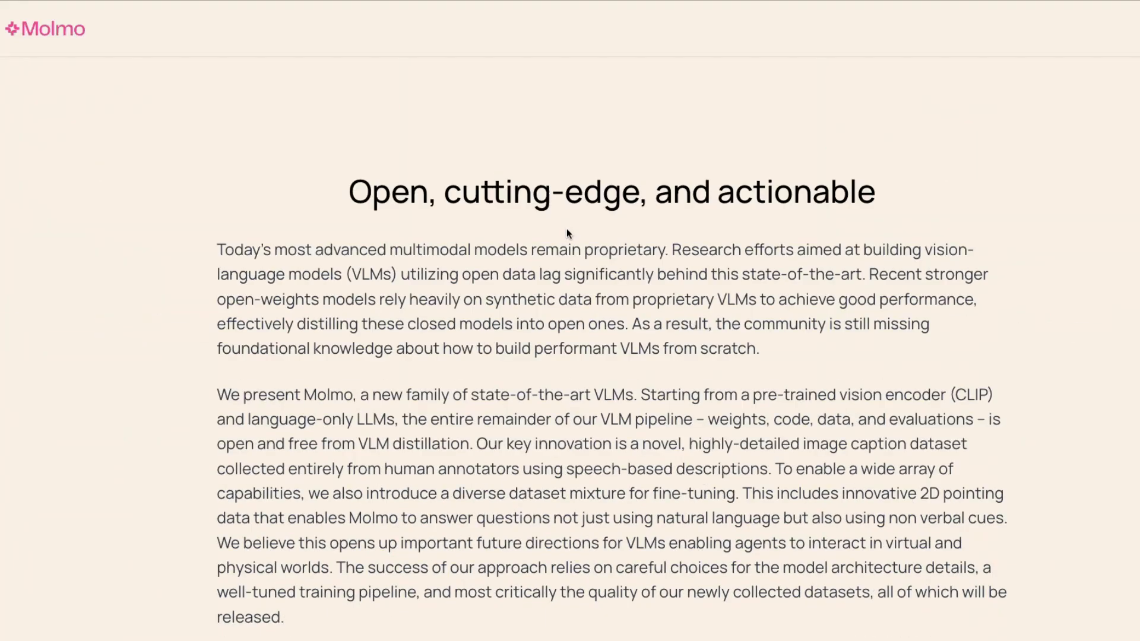
scroll(down, 3)
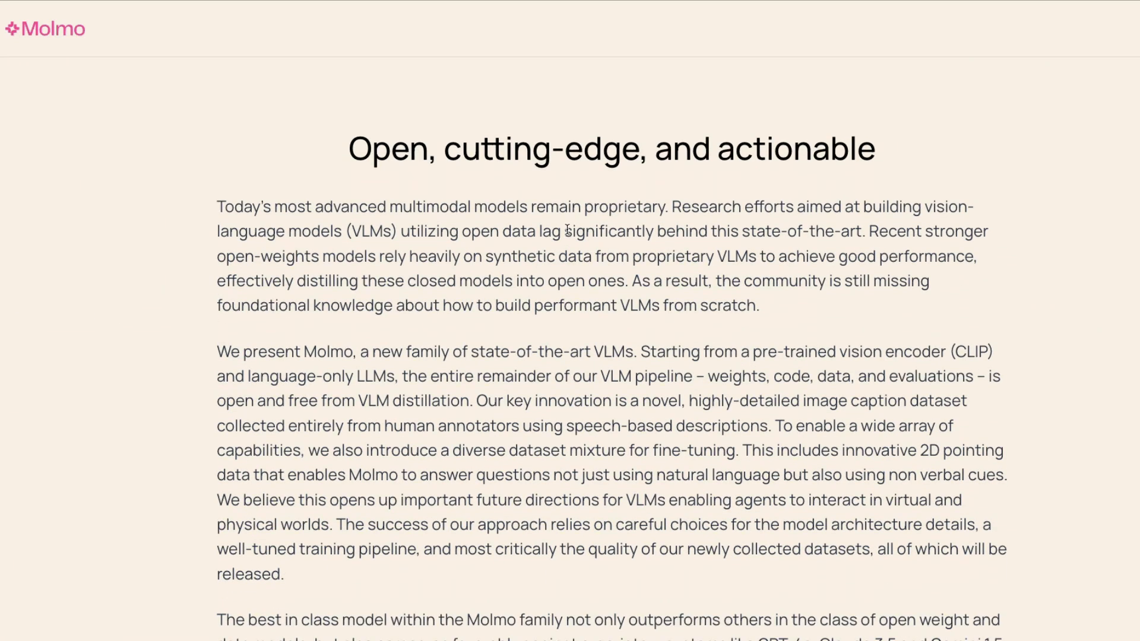
scroll(down, 3)
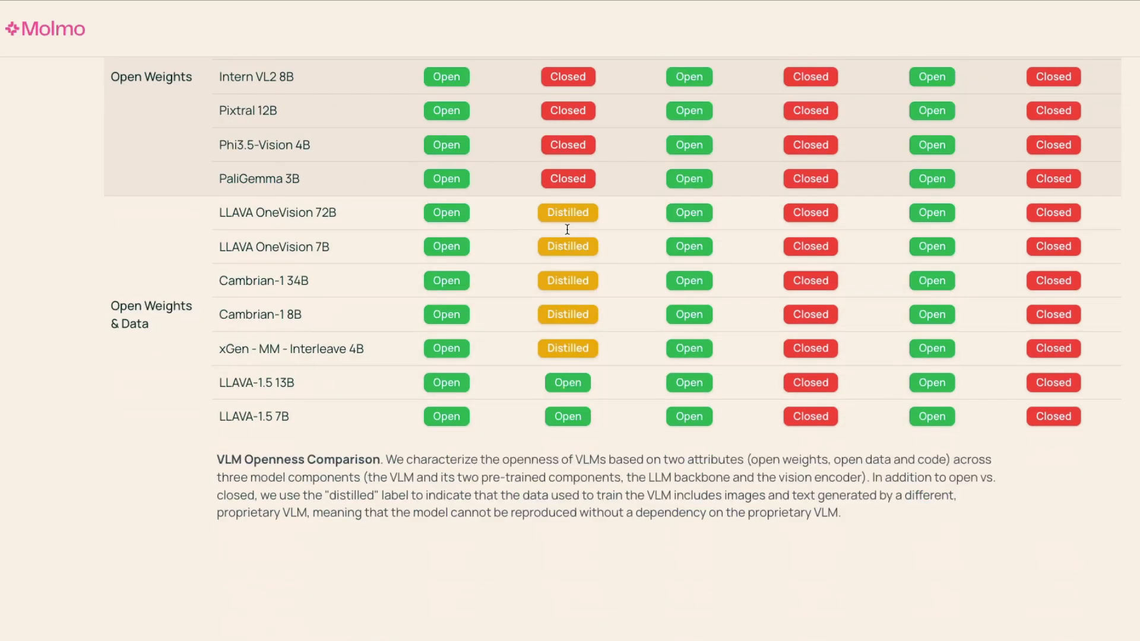
scroll(down, 3)
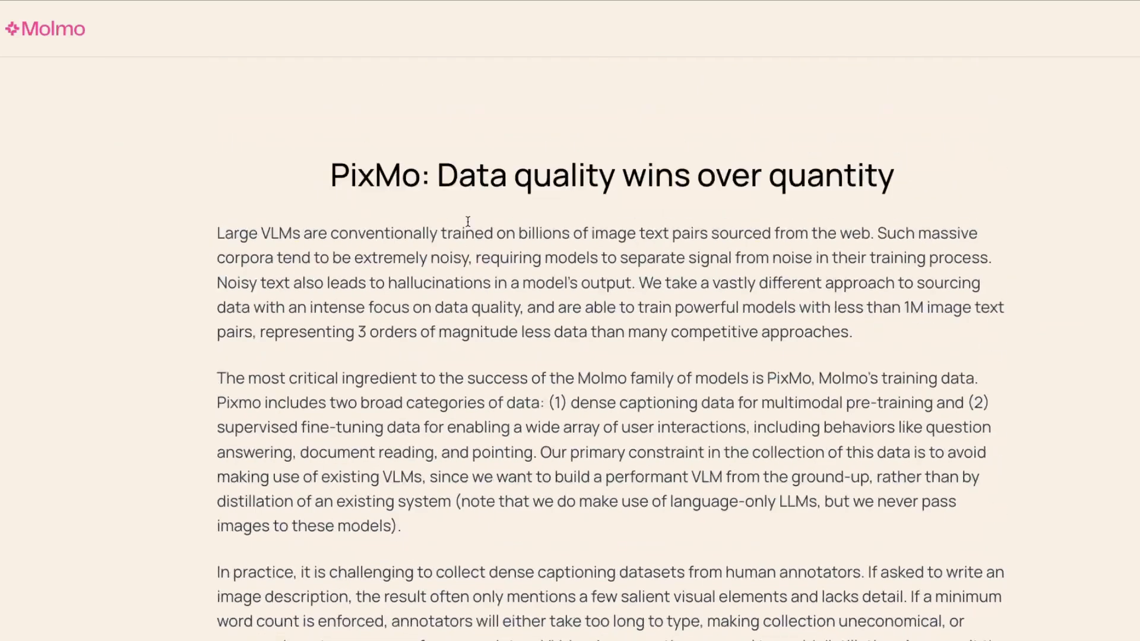